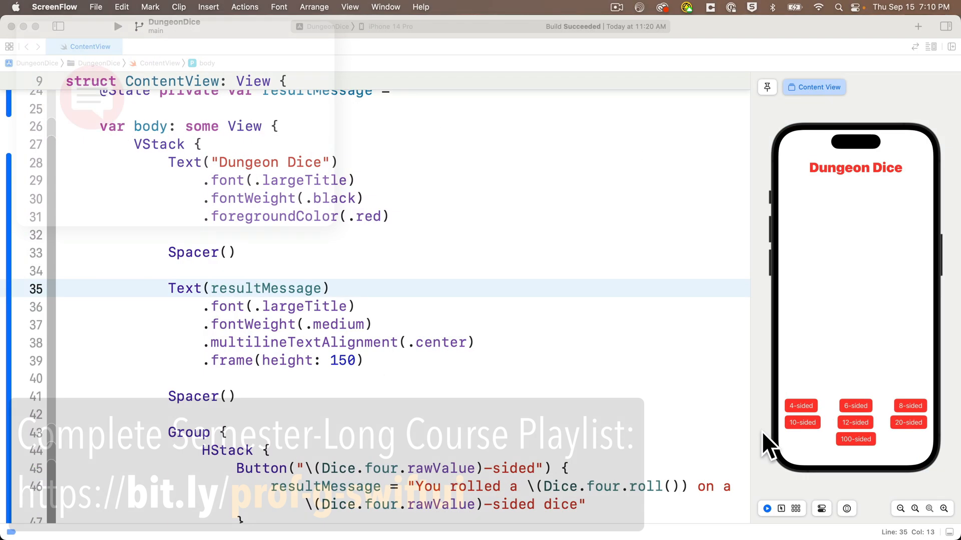
Roll the 6-sided then the 100-sided die in the preview to show a roll result message
{"action": "left_click", "coordinate": [855, 405]}
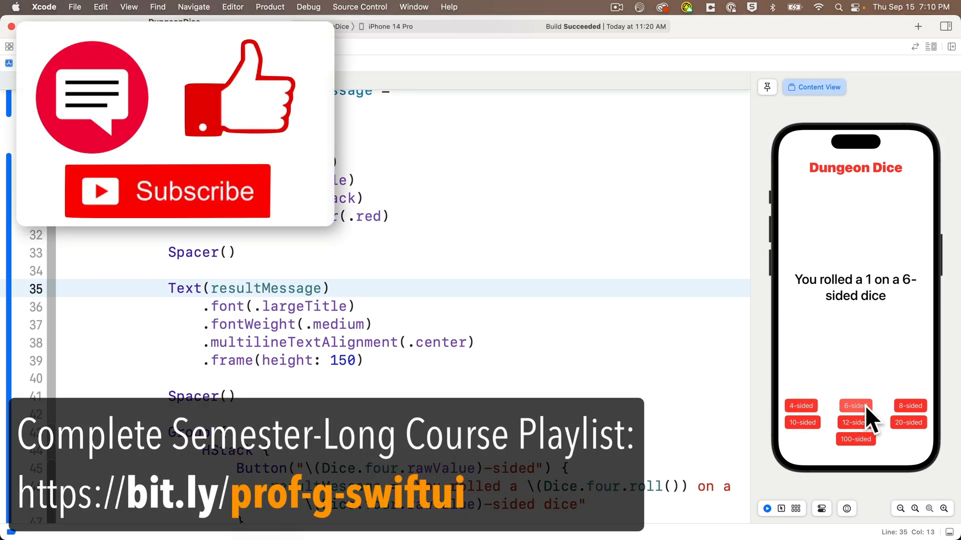
{"action": "left_click", "coordinate": [854, 439]}
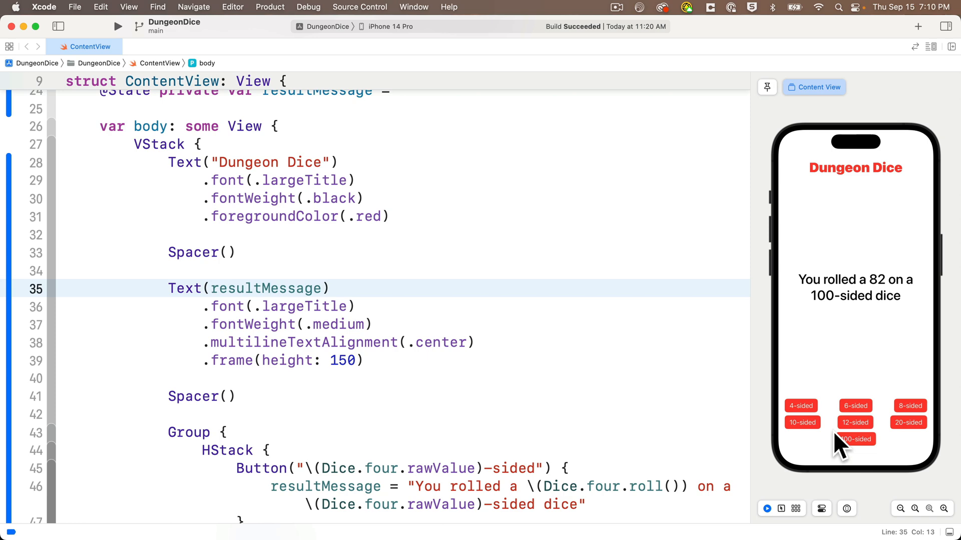
{"action": "scroll", "scroll_direction": "down", "scroll_amount": 3}
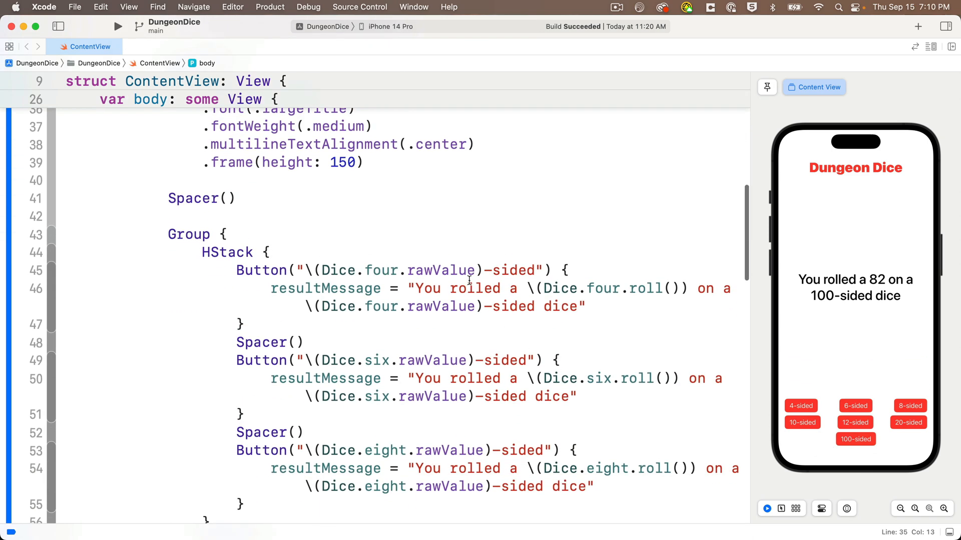
{"action": "scroll", "scroll_direction": "down", "scroll_amount": 3}
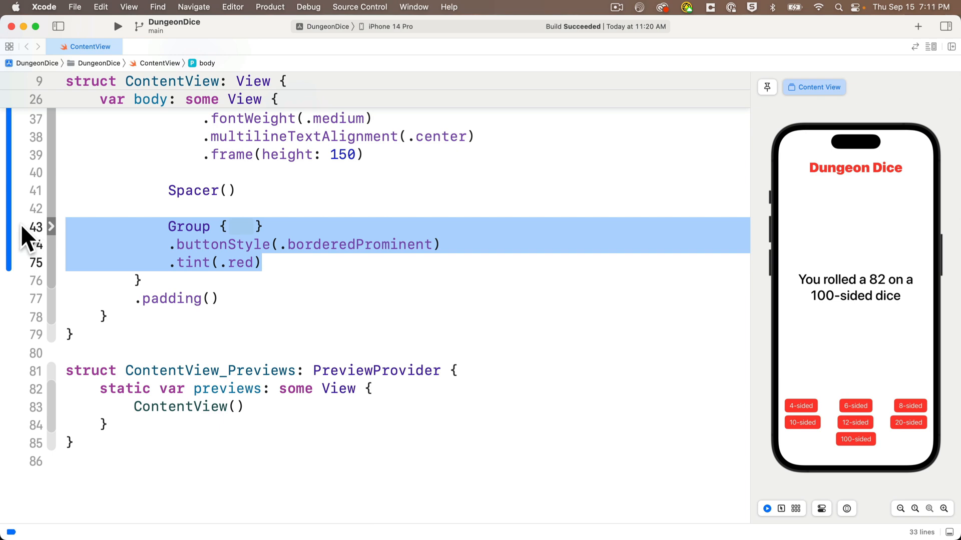
Comment out the selected Group of dice buttons with Cmd+/
{"action": "key", "text": "cmd+/"}
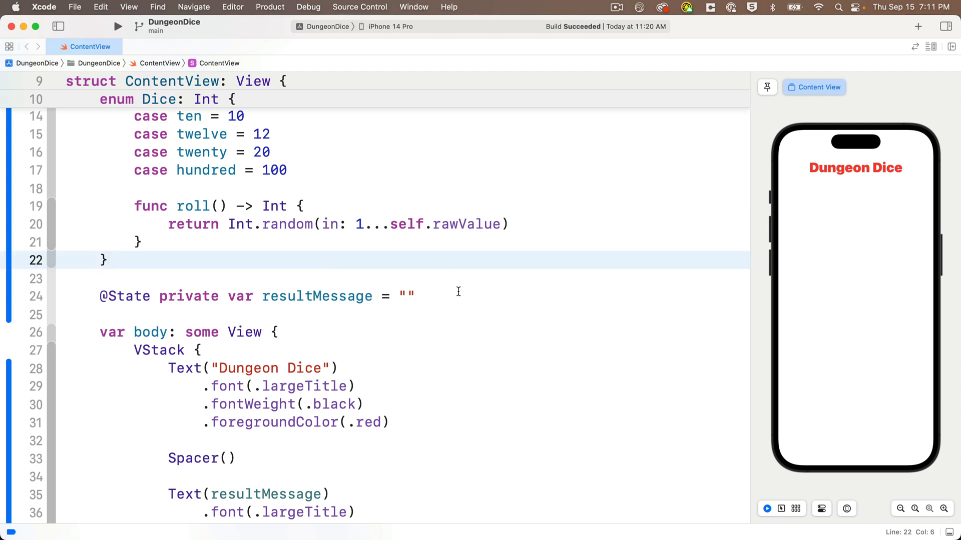
{"action": "type", "text": "@"}
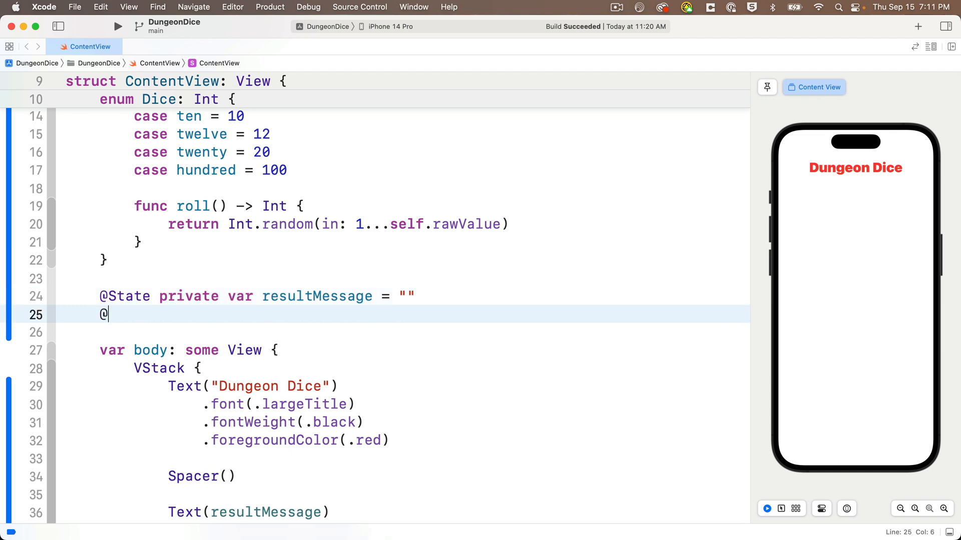
{"action": "type", "text": "State private var players = ["}
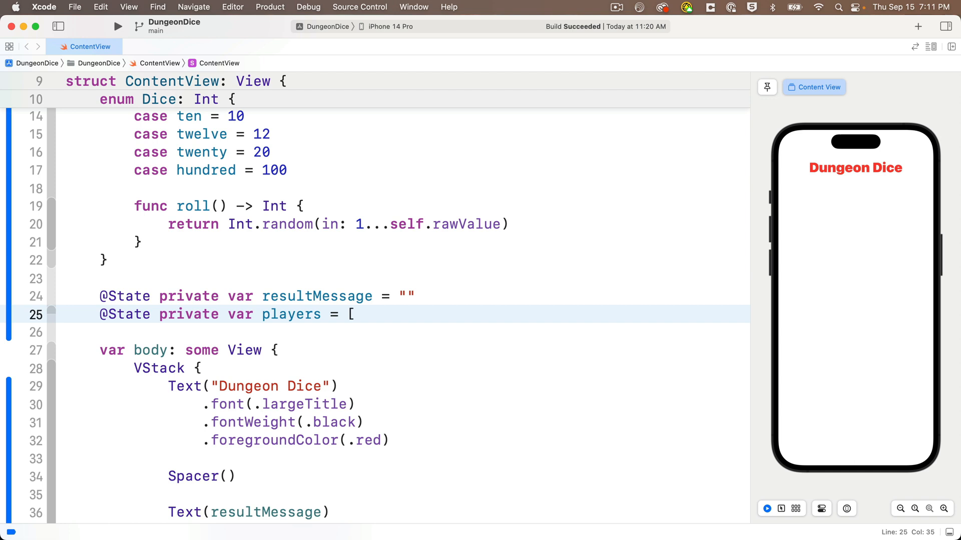
{"action": "type", "text": "\"\""}
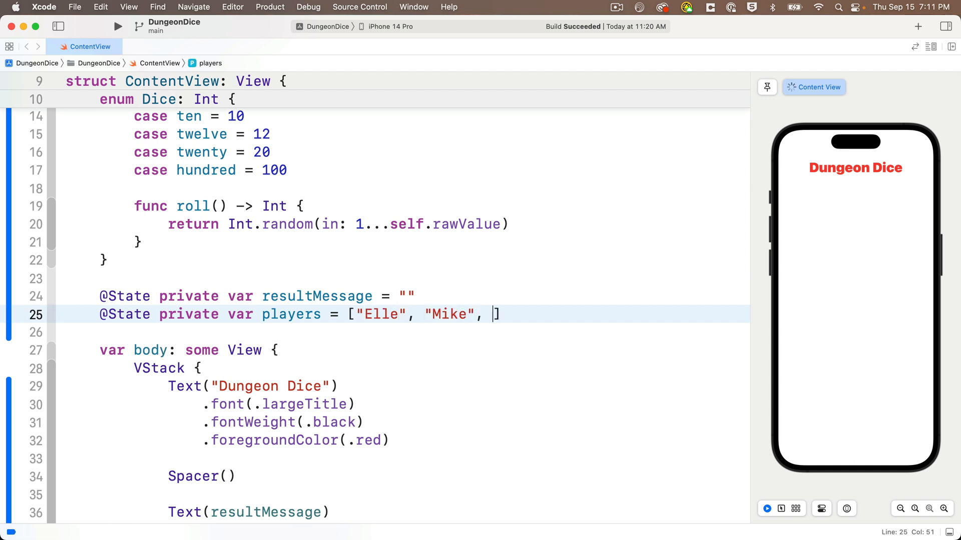
{"action": "type", "text": "\"Will\", \"Lucas\","}
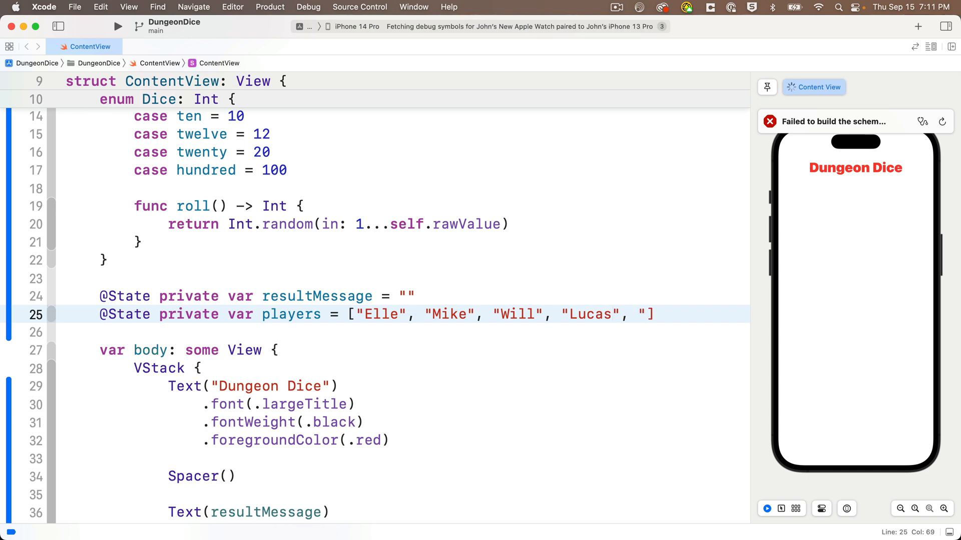
{"action": "type", "text": "\"Sam\", \"Dustin\""}
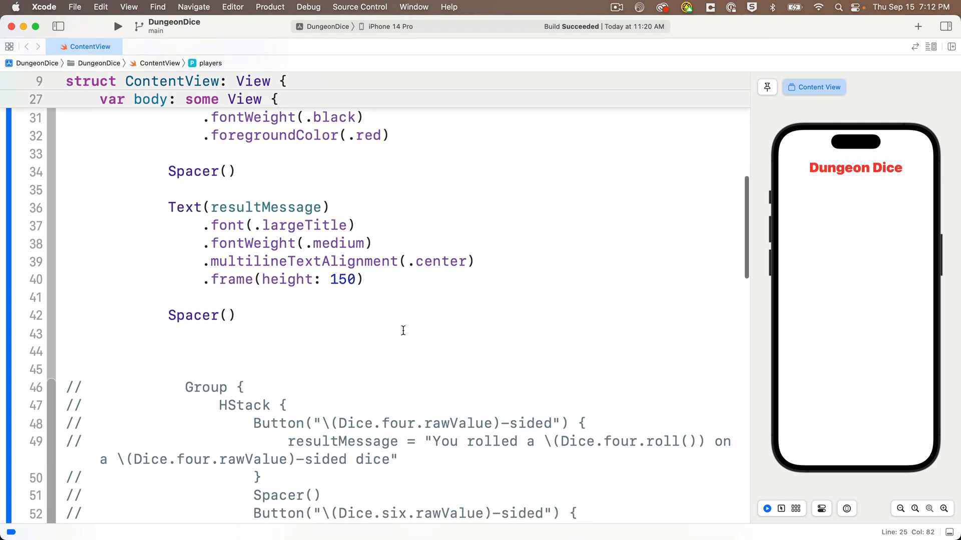
Add Text(players[0]) below the Spacer to show the first player name
{"action": "left_click", "coordinate": [168, 369]}
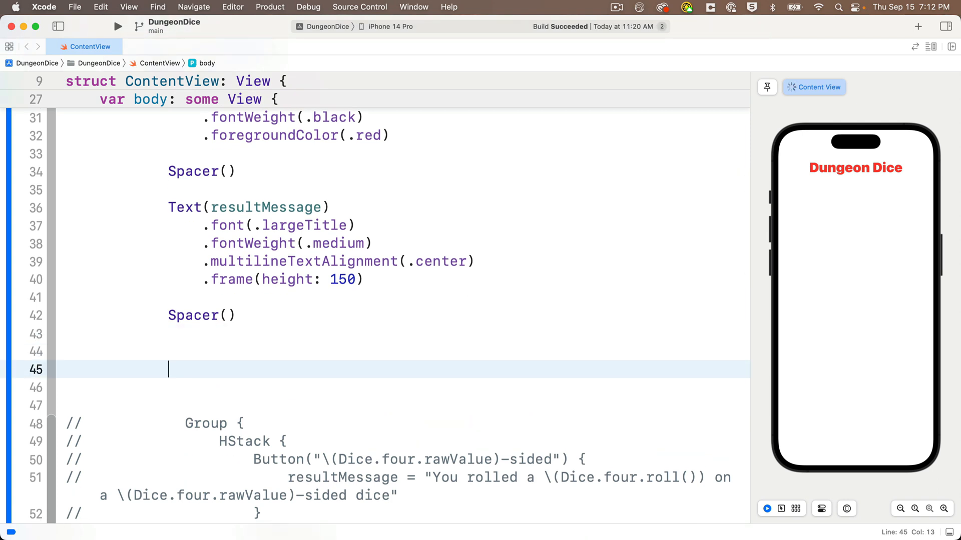
{"action": "type", "text": "Text("}
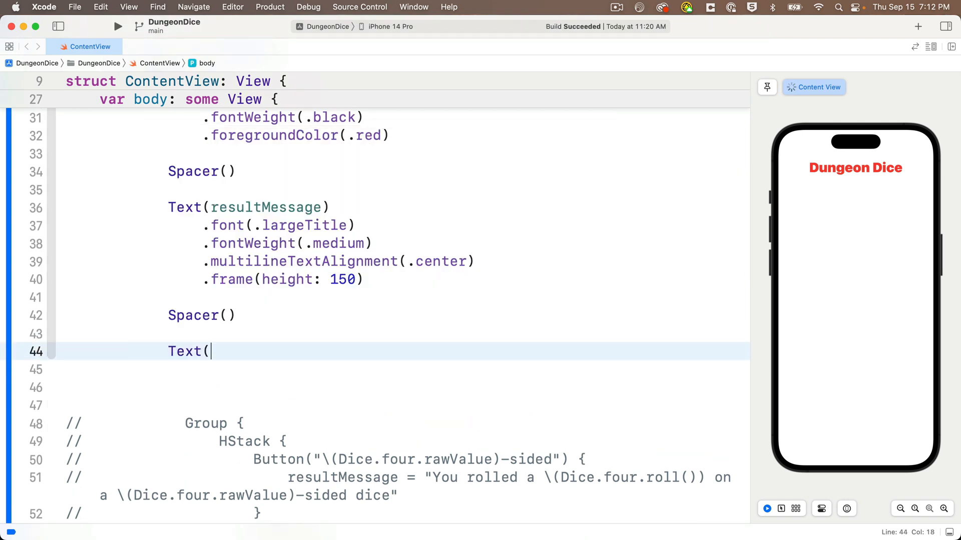
{"action": "type", "text": "players"}
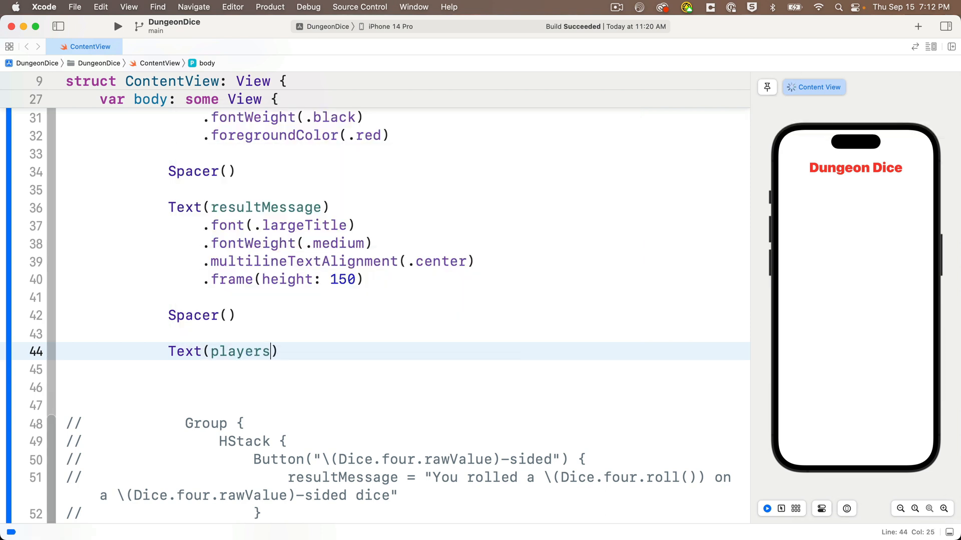
{"action": "type", "text": "[0]"}
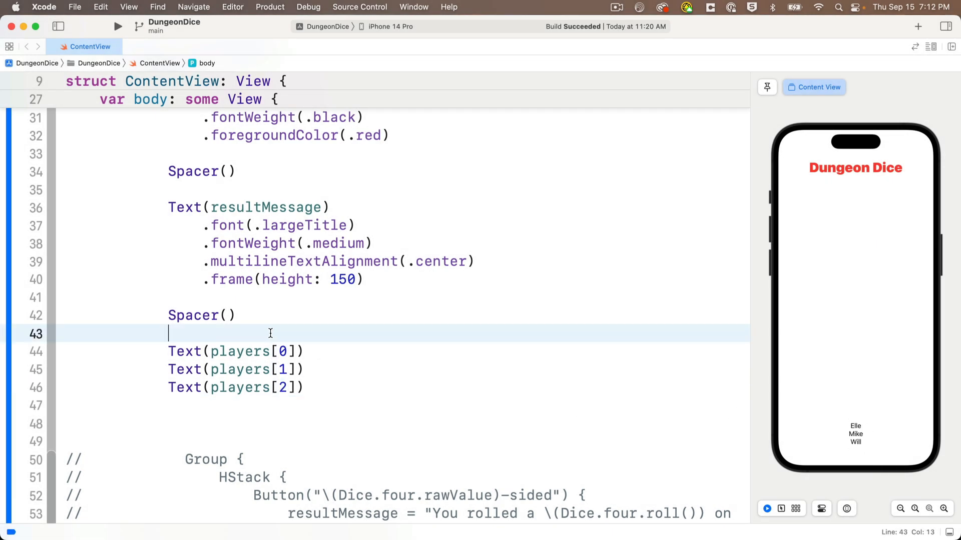
Wrap the name texts in a Group with .font(.largeTitle) and start a new line inside it
{"action": "type", "text": "Group {"}
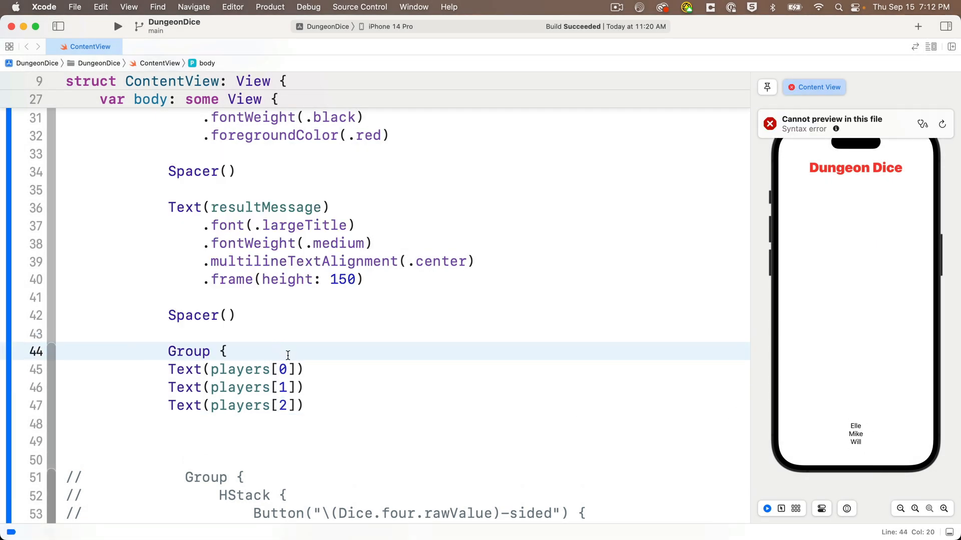
{"action": "type", "text": "}"}
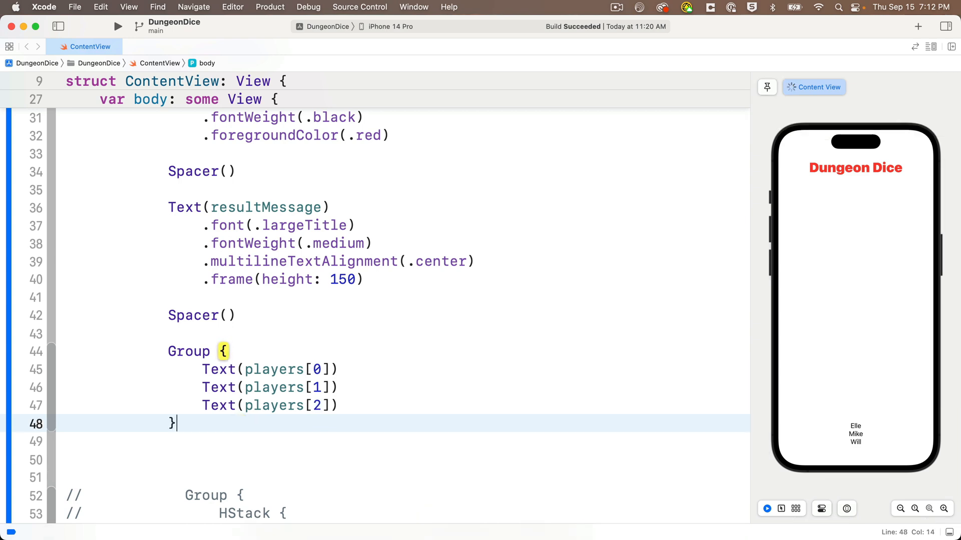
{"action": "type", "text": ".font(."}
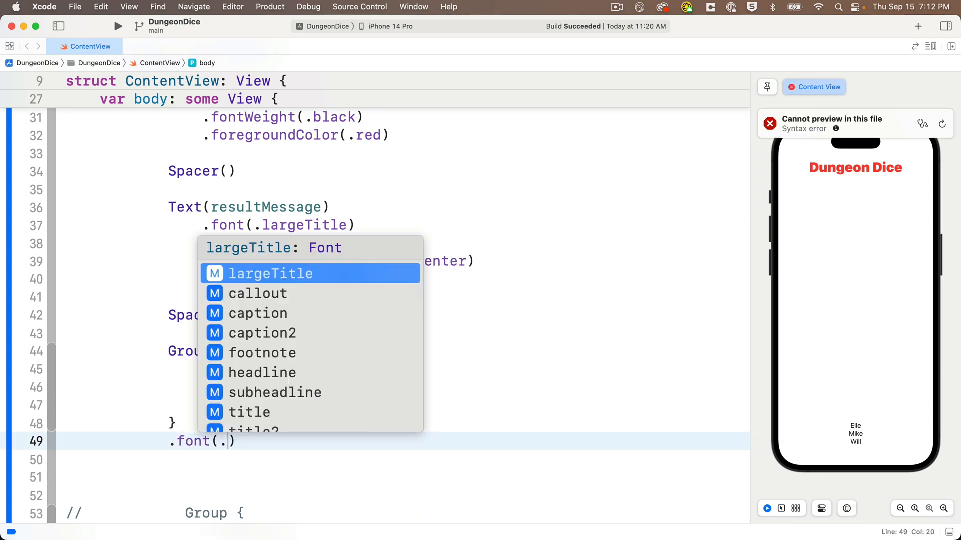
{"action": "left_click", "coordinate": [270, 274]}
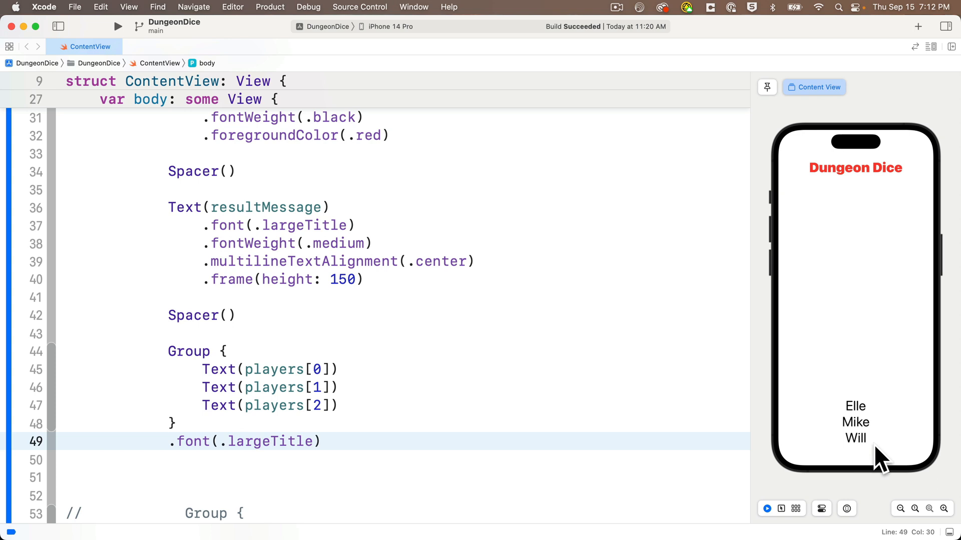
{"action": "left_click", "coordinate": [366, 405]}
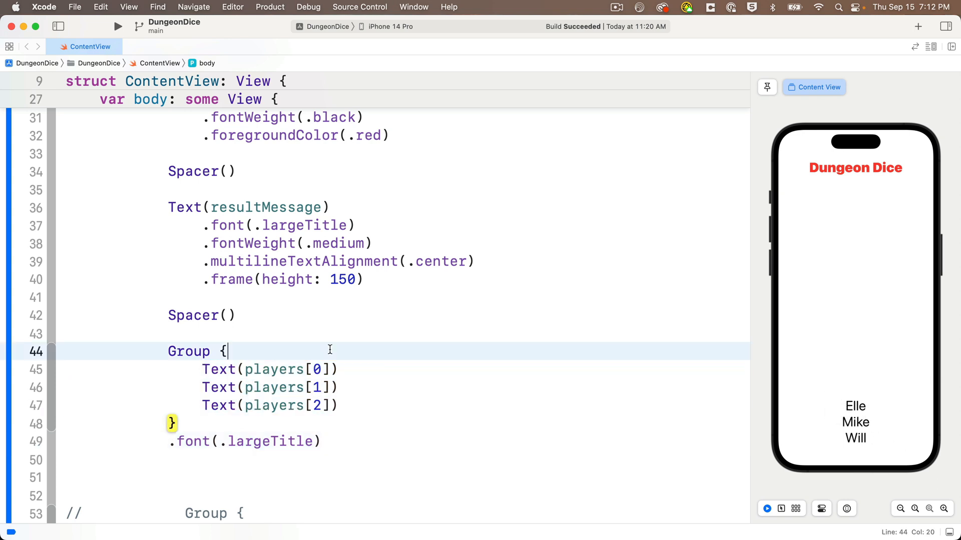
{"action": "key", "text": "enter"}
{"action": "type", "text": "for"}
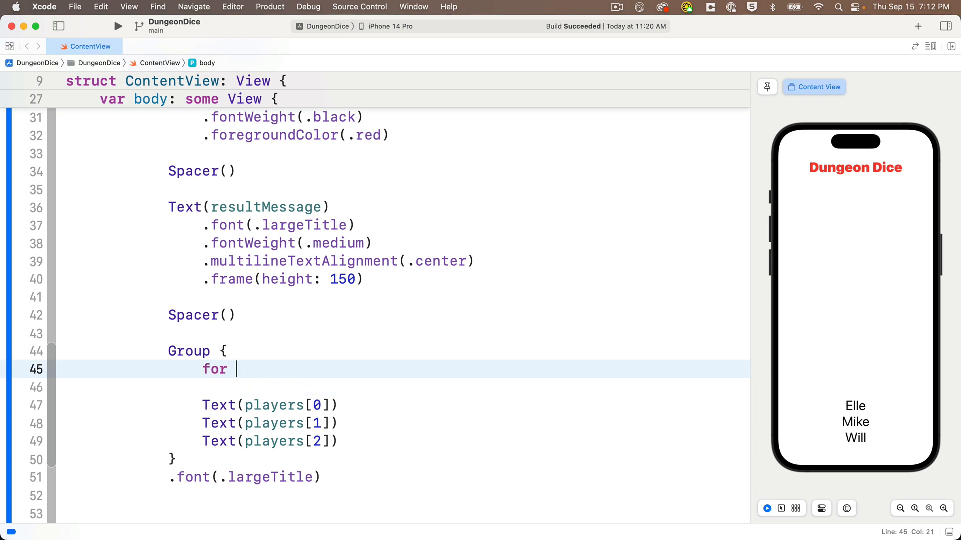
Write for player in players { Text(player) } inside the Group, triggering a closure error
{"action": "type", "text": "player in players {"}
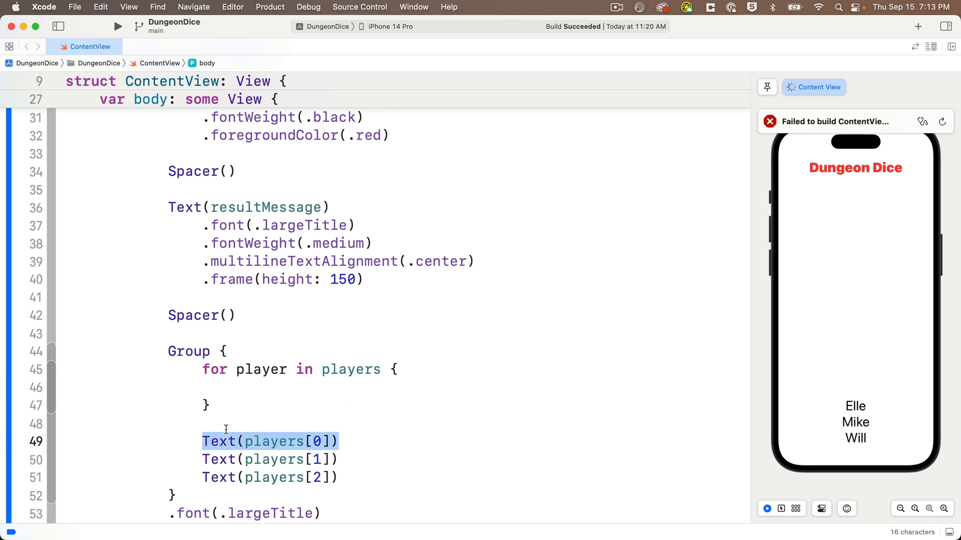
{"action": "type", "text": "Text(player)"}
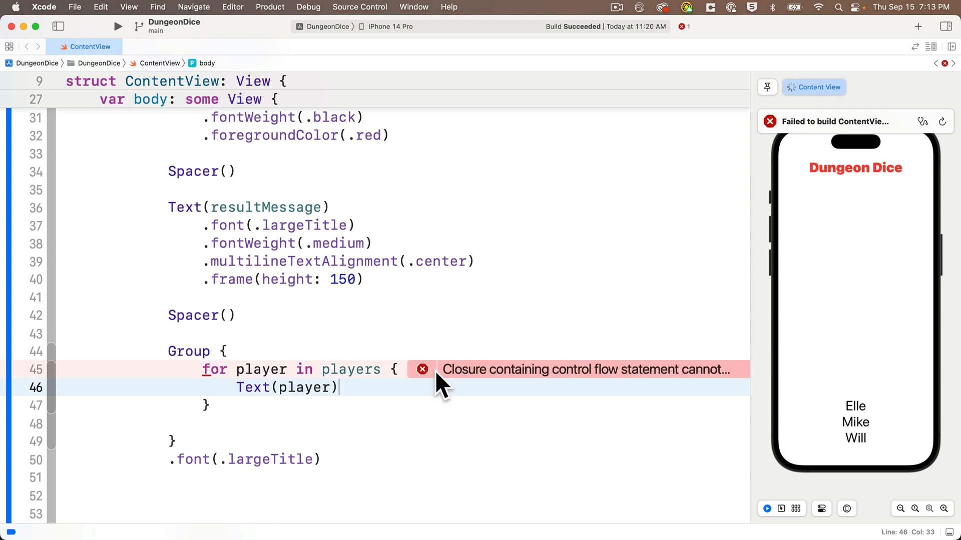
{"action": "left_click", "coordinate": [422, 369]}
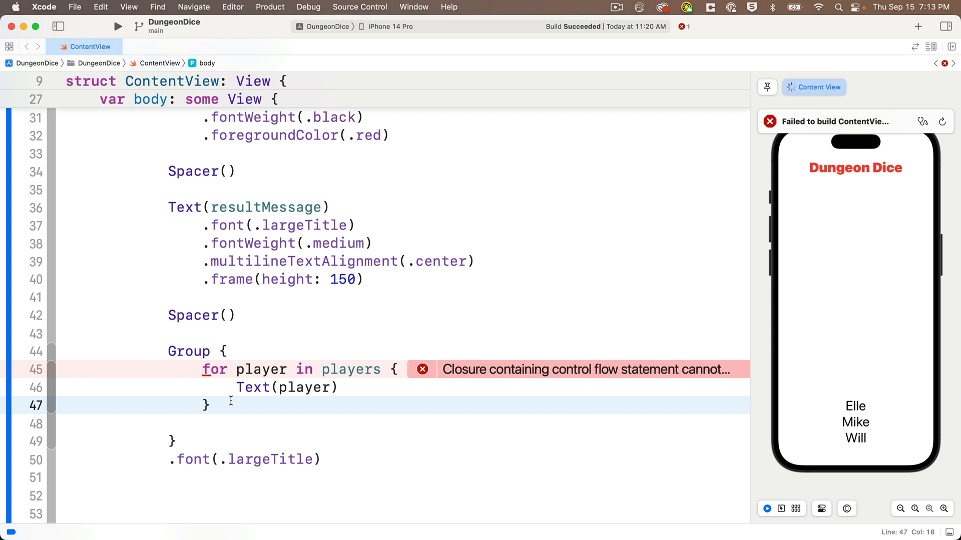
Replace the for-in loop with a ForEach(_ data:content:) autocompletion
{"action": "left_click_drag", "start_coordinate": [236, 387], "coordinate": [209, 405]}
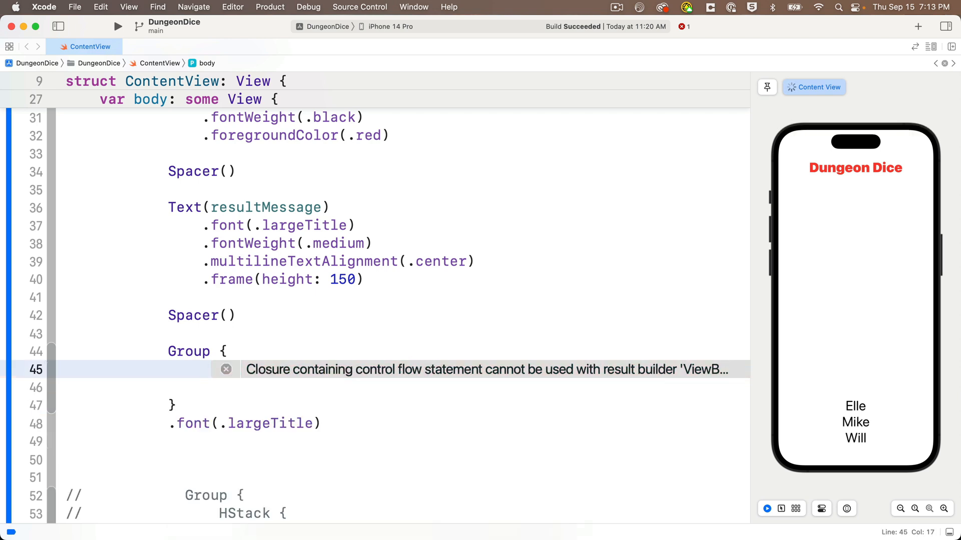
{"action": "type", "text": "F"}
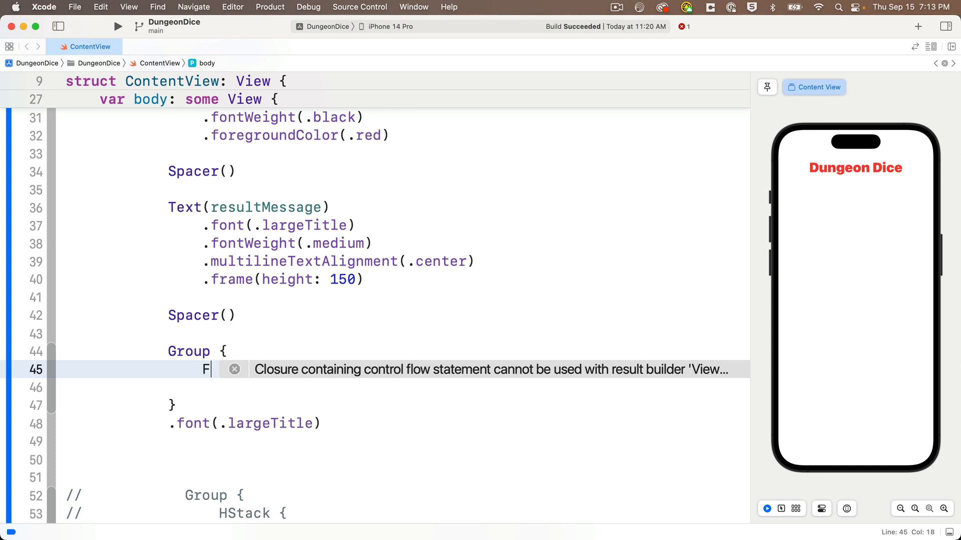
{"action": "type", "text": "orEa"}
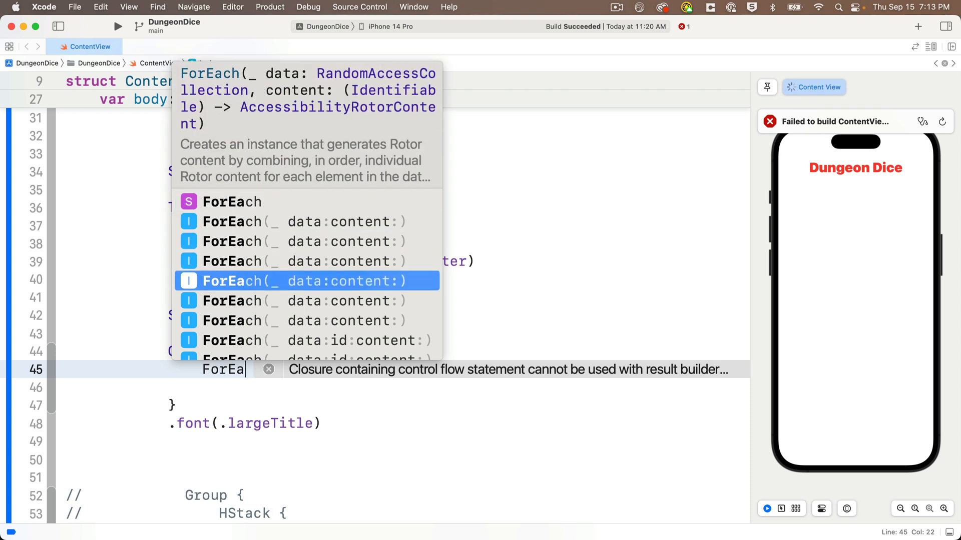
{"action": "key", "text": "down"}
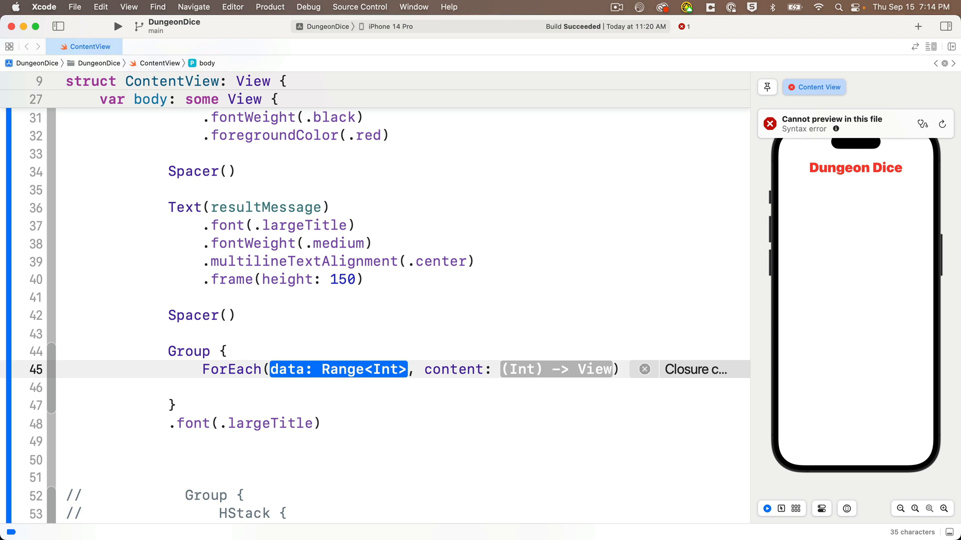
Fill ForEach with players data and a player closure containing Text(player)
{"action": "type", "text": "players"}
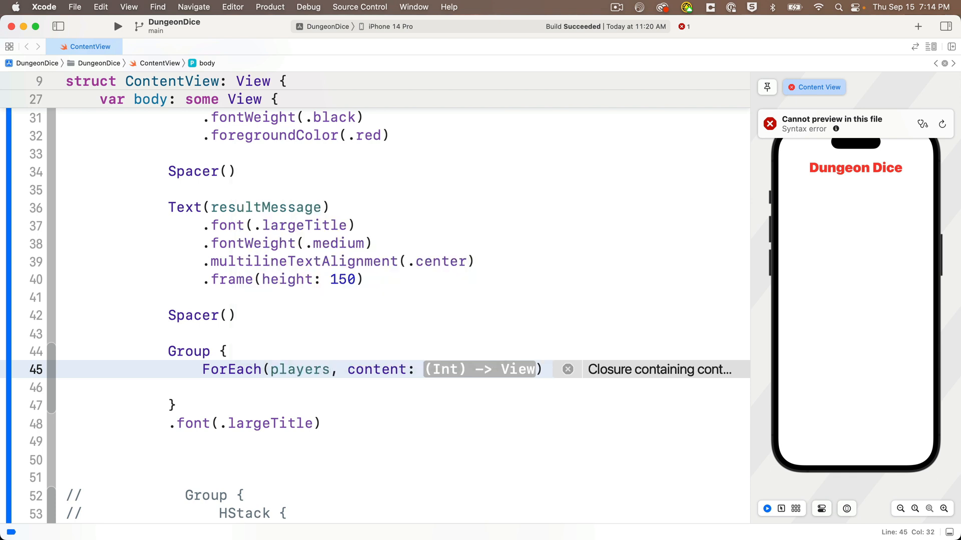
{"action": "double_click", "coordinate": [480, 369]}
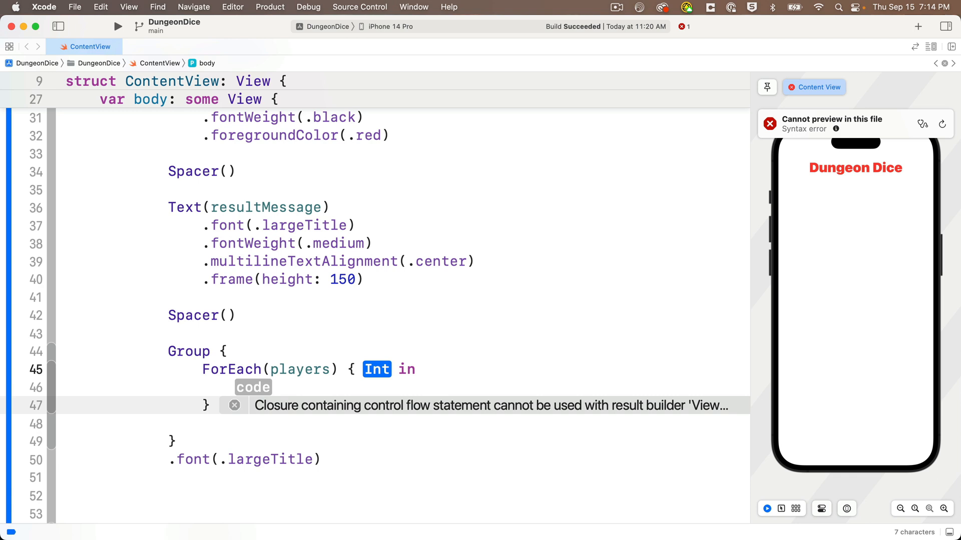
{"action": "type", "text": "pl"}
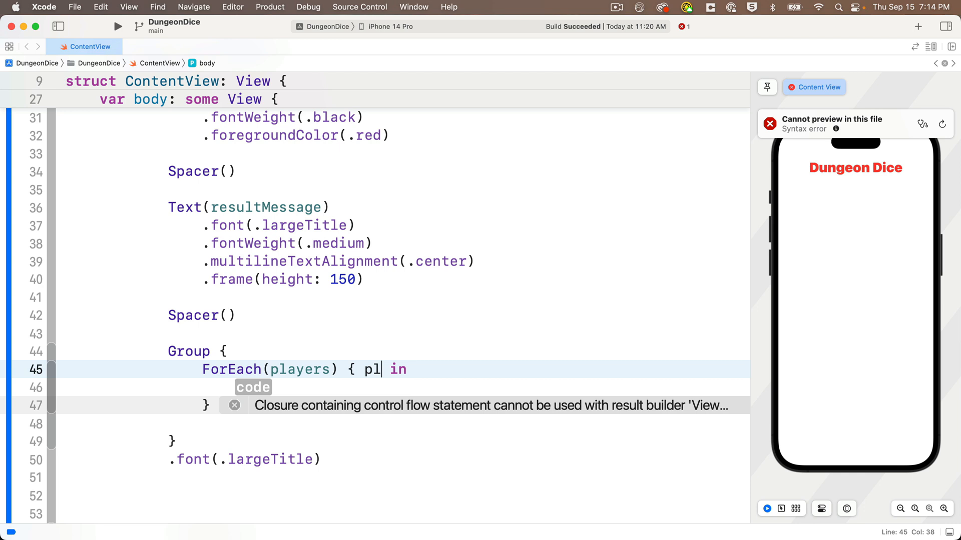
{"action": "type", "text": "ayer"}
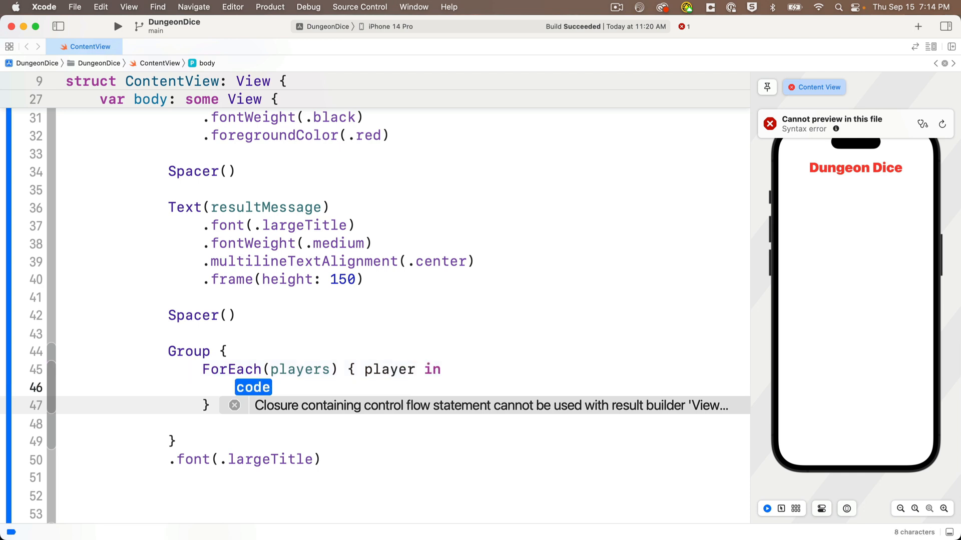
{"action": "type", "text": "T"}
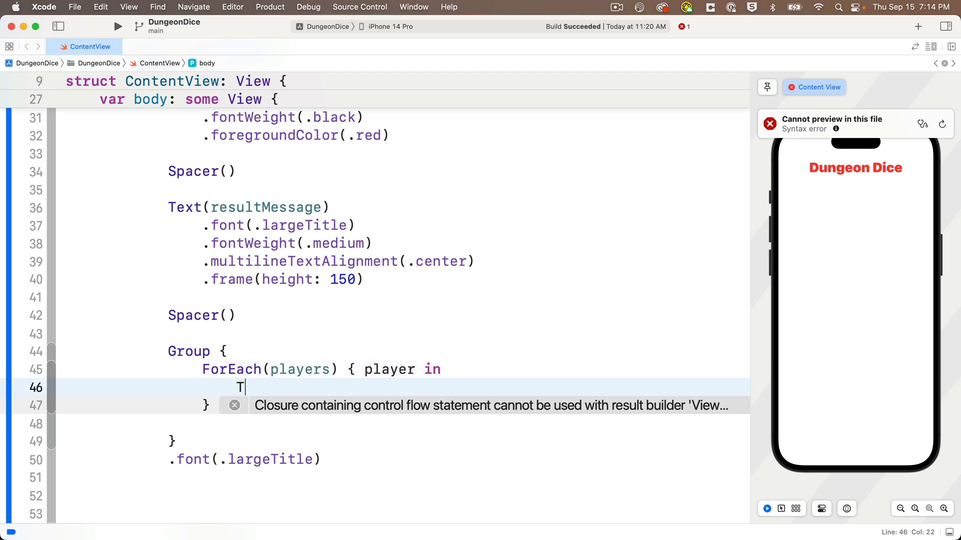
{"action": "type", "text": "ext(player"}
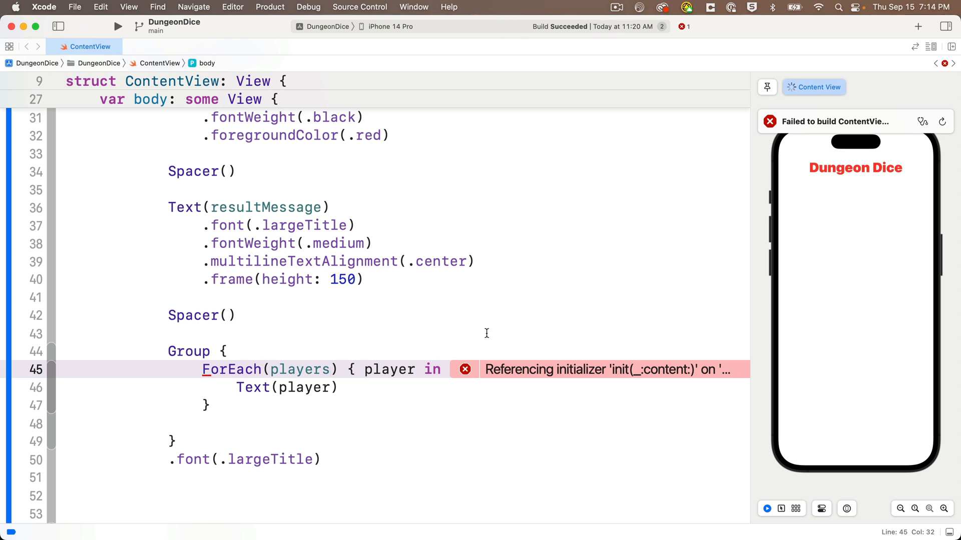
Add id: \.self to the ForEach so each player string identifies itself
{"action": "type", "text": ","}
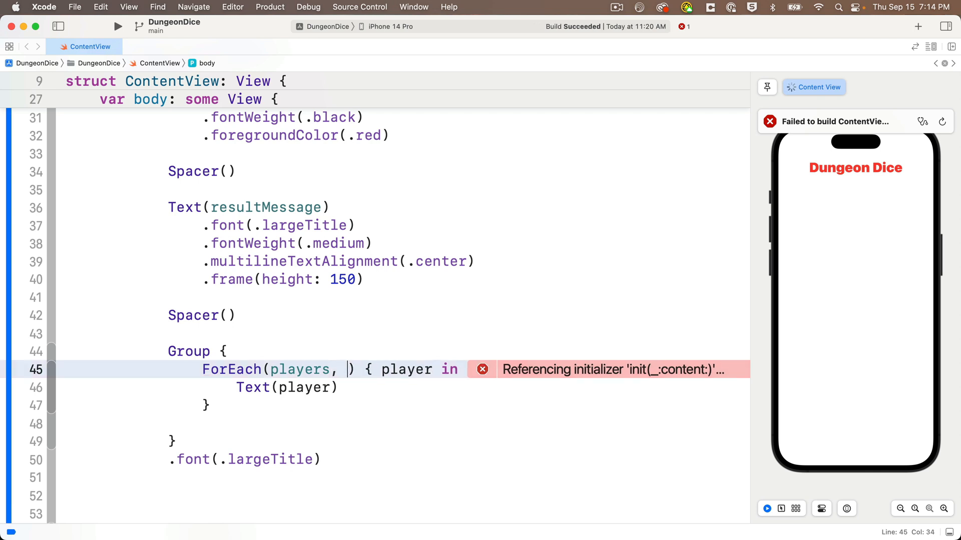
{"action": "type", "text": "id: KeyPath<String, ID>"}
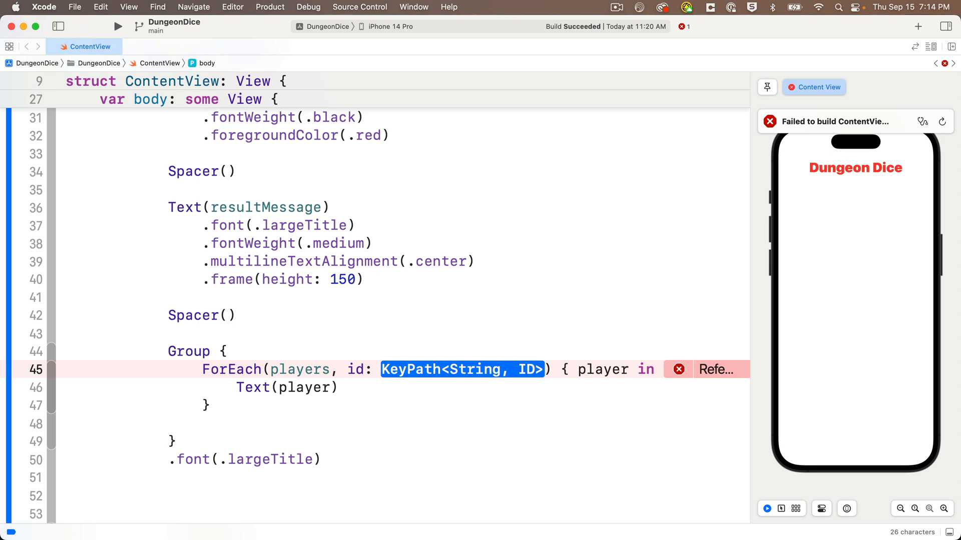
{"action": "type", "text": "\\."}
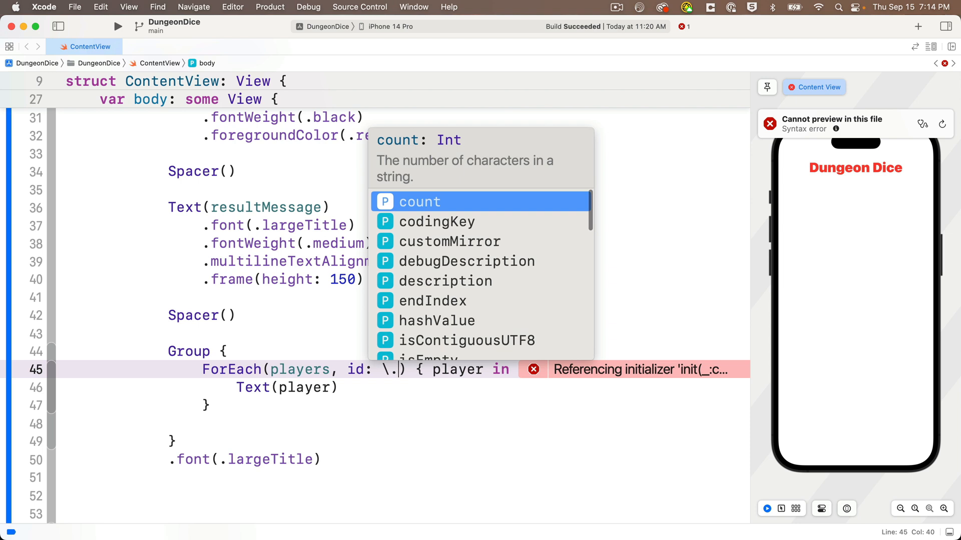
{"action": "type", "text": "self"}
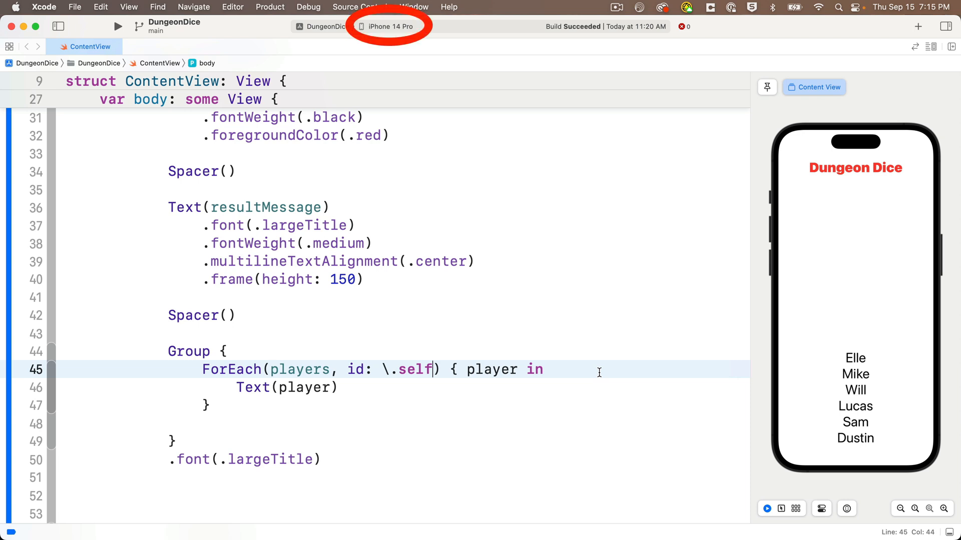
Run DungeonDice on the iPhone 14 Pro simulator and try duplicate names "Sam", "Will" in players
{"action": "left_click", "coordinate": [118, 26]}
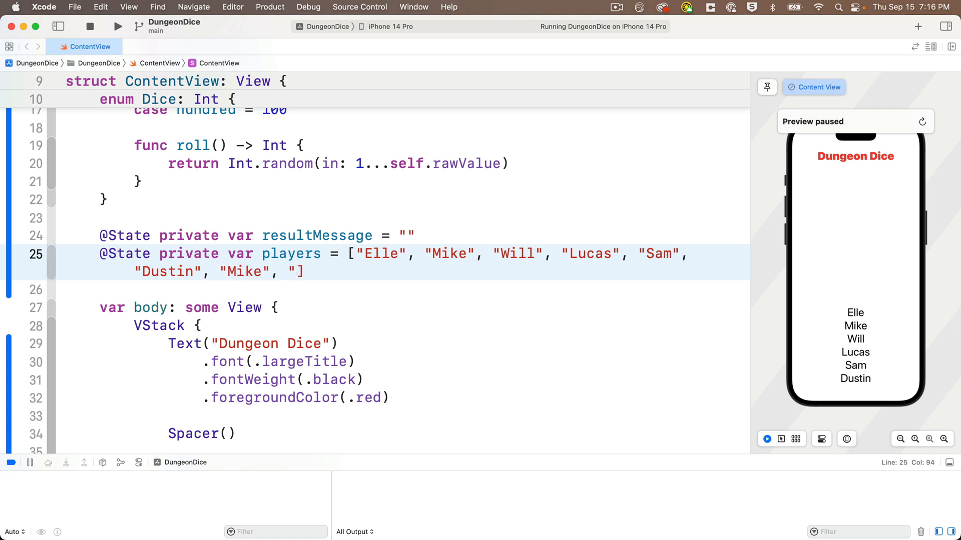
{"action": "type", "text": "\"Sam\", \"Will\""}
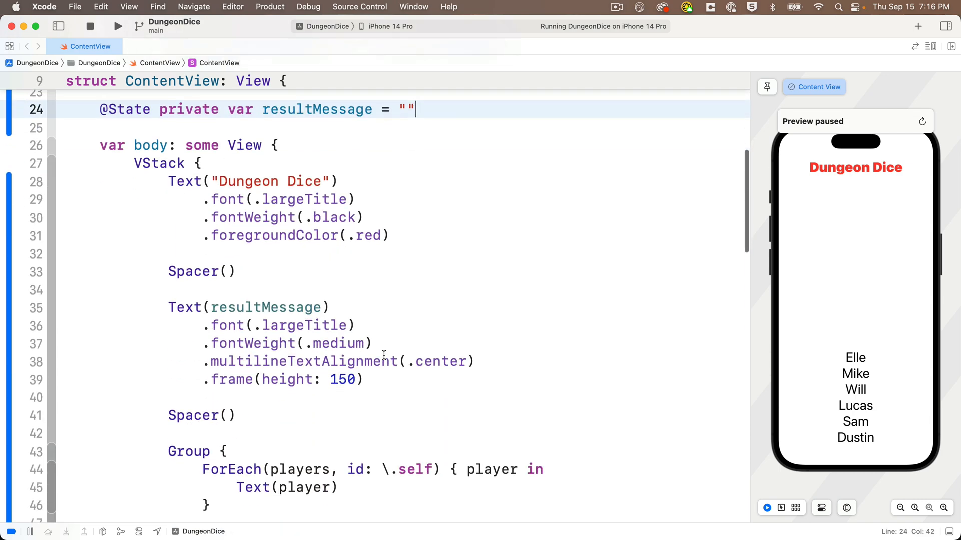
Change the ForEach data from players to Dice.allCases
{"action": "scroll", "scroll_direction": "down", "scroll_amount": 3}
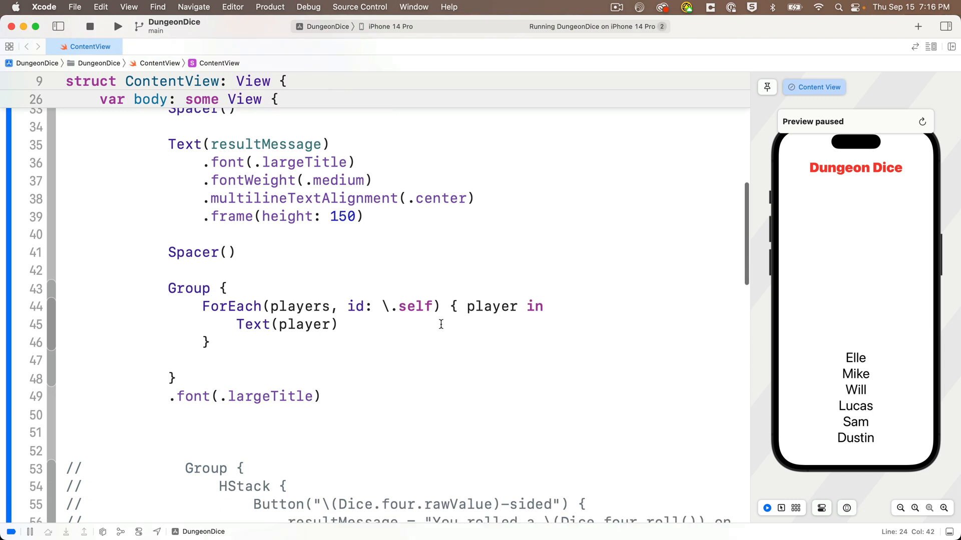
{"action": "double_click", "coordinate": [300, 306]}
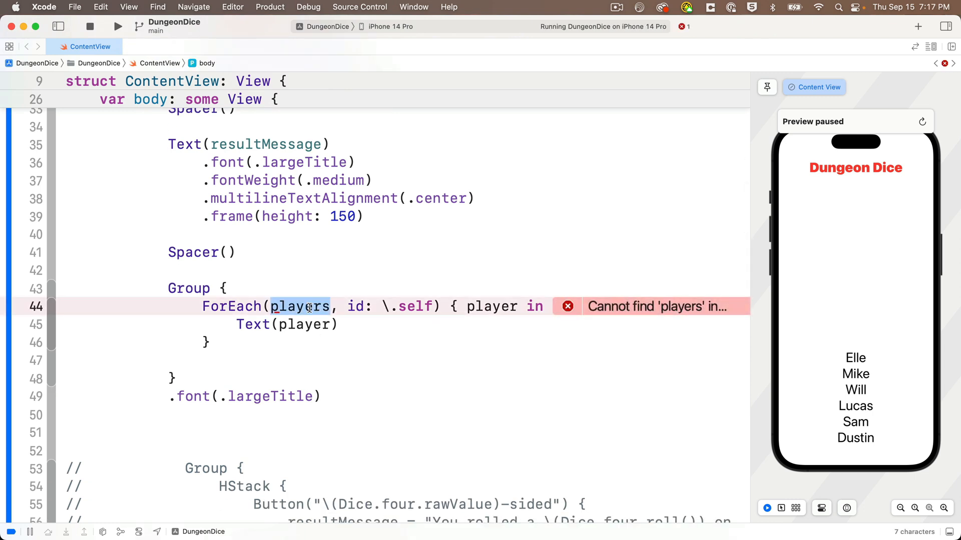
{"action": "type", "text": "Di"}
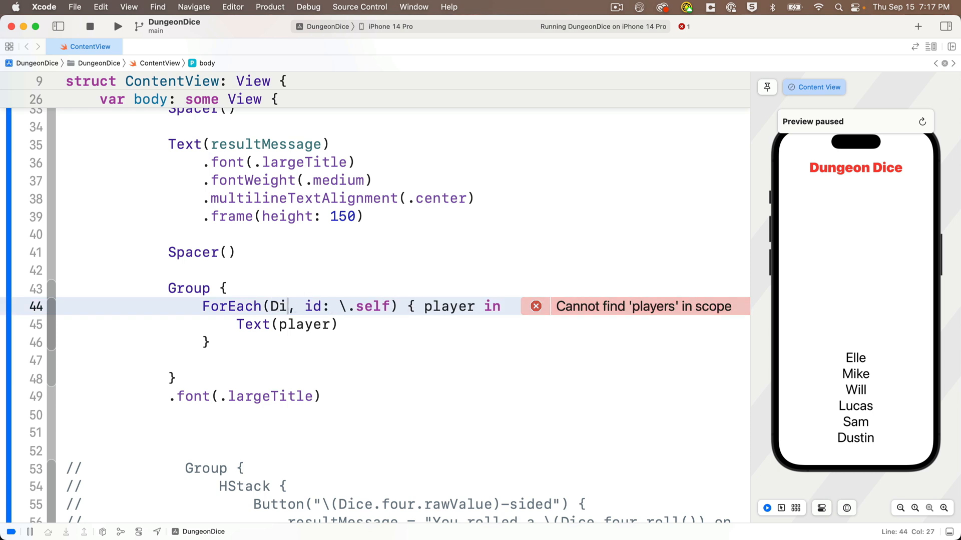
{"action": "type", "text": "ce"}
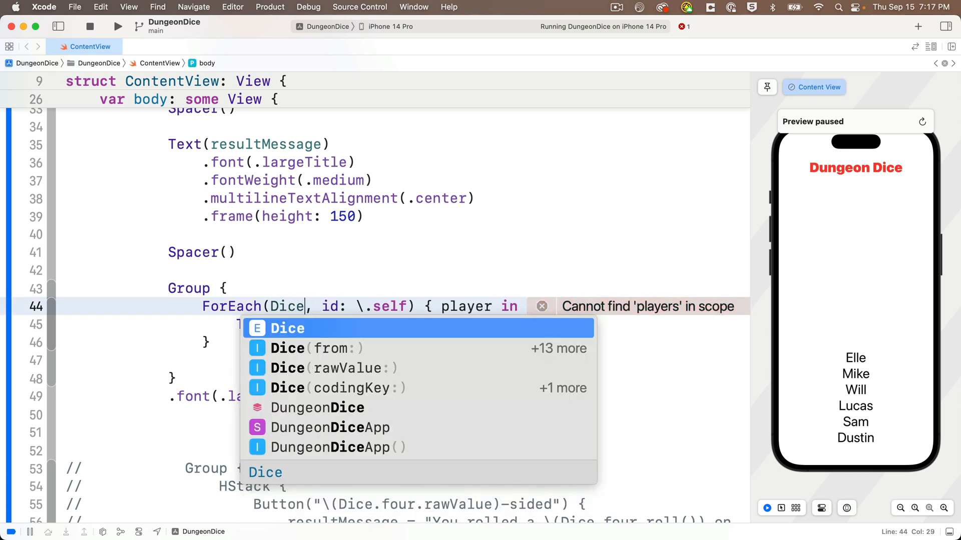
{"action": "type", "text": ".all"}
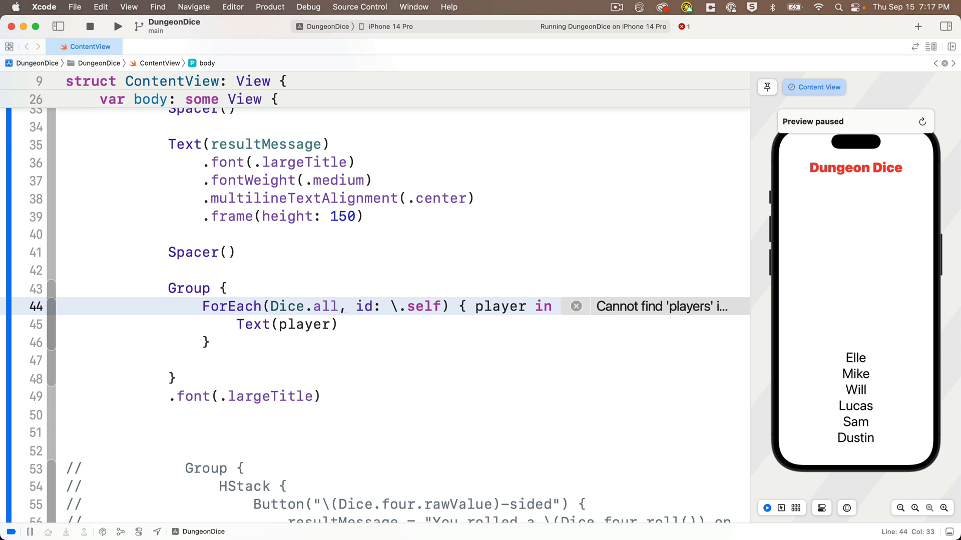
{"action": "type", "text": "C"}
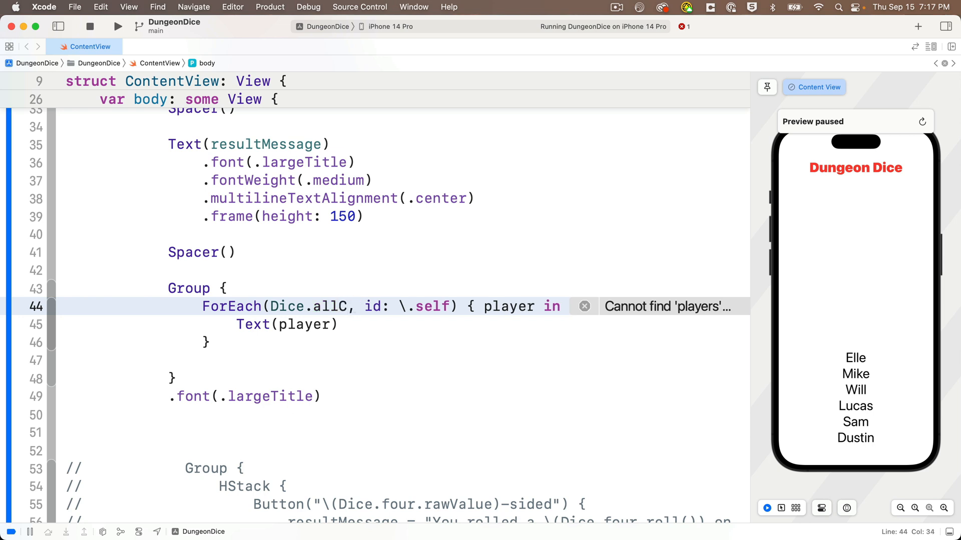
{"action": "type", "text": "ases"}
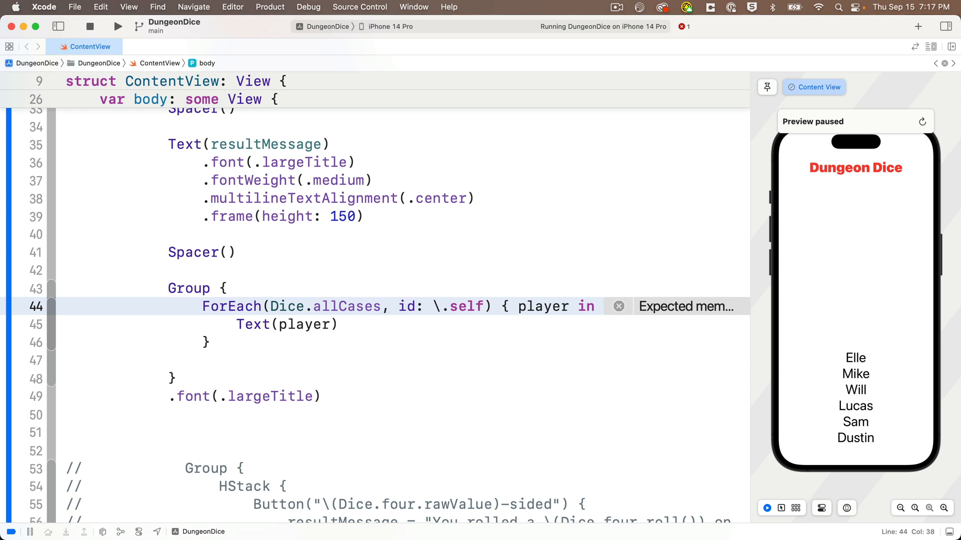
{"action": "mouse_move", "coordinate": [557, 312]}
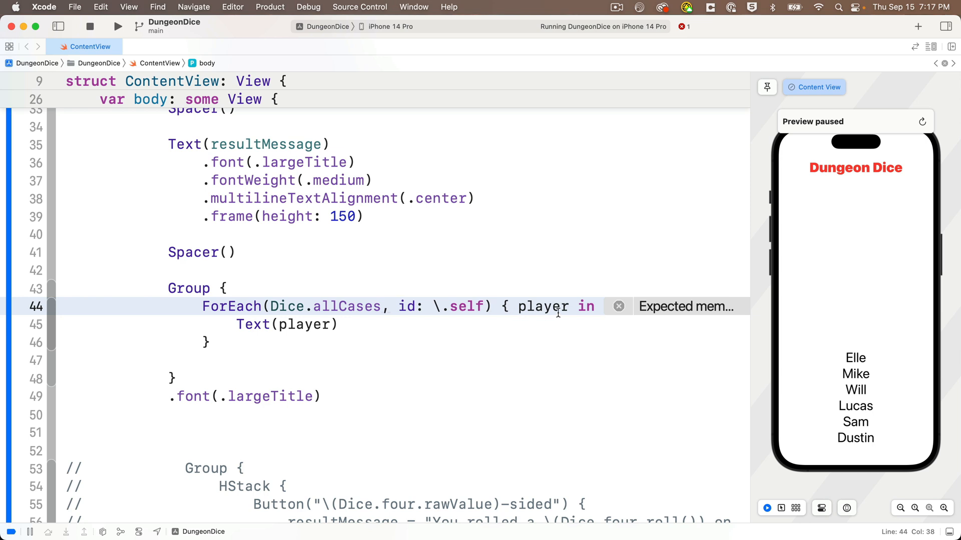
Rename the closure parameter to dice and show Text(dice.rawValue)
{"action": "double_click", "coordinate": [542, 306]}
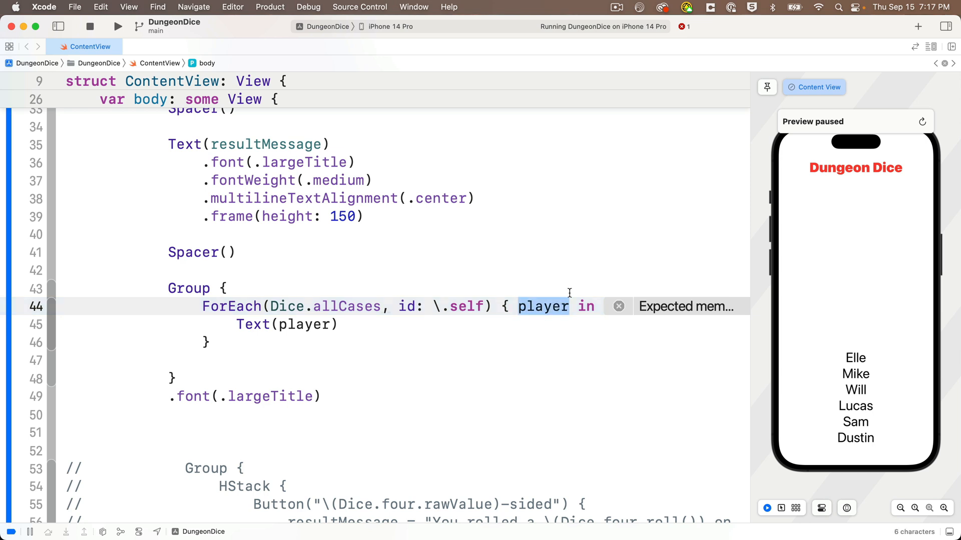
{"action": "type", "text": "di"}
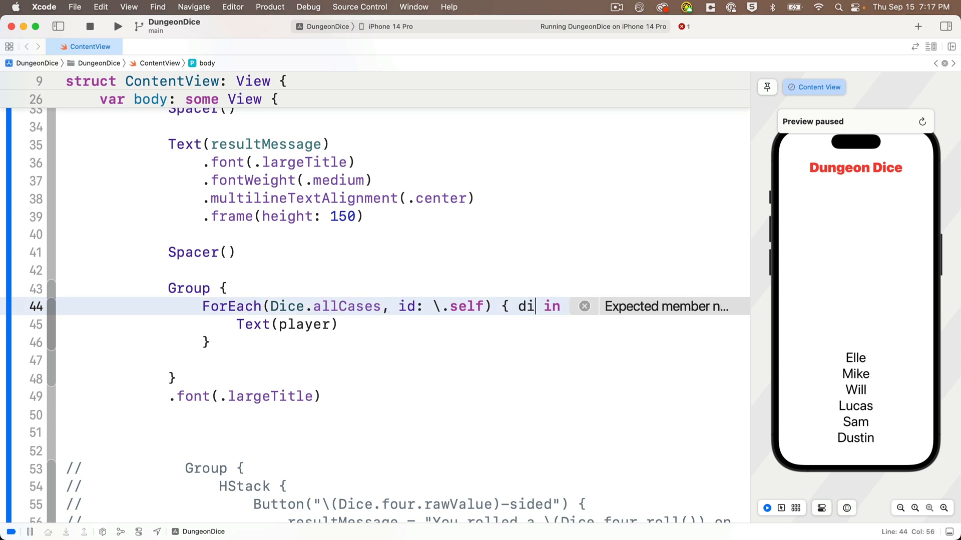
{"action": "type", "text": "ce"}
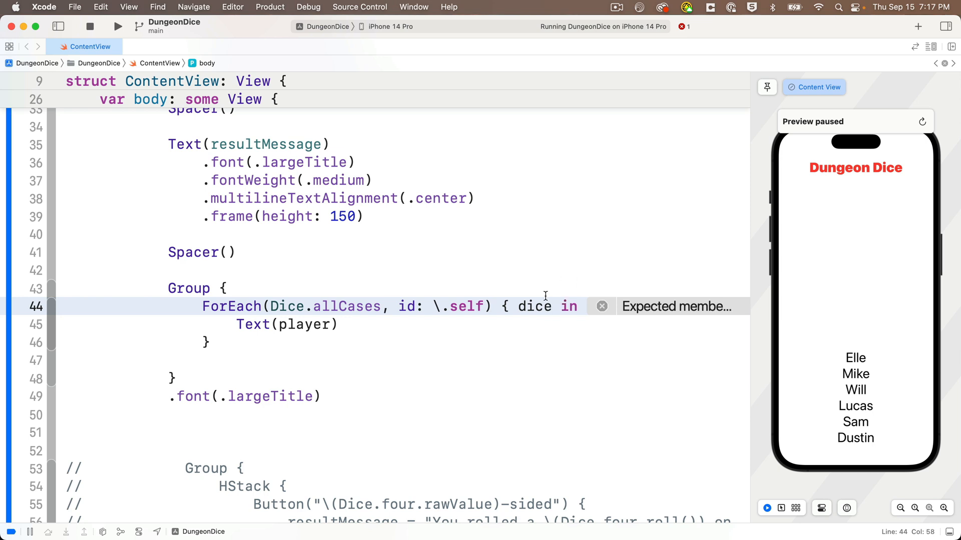
{"action": "mouse_move", "coordinate": [316, 325]}
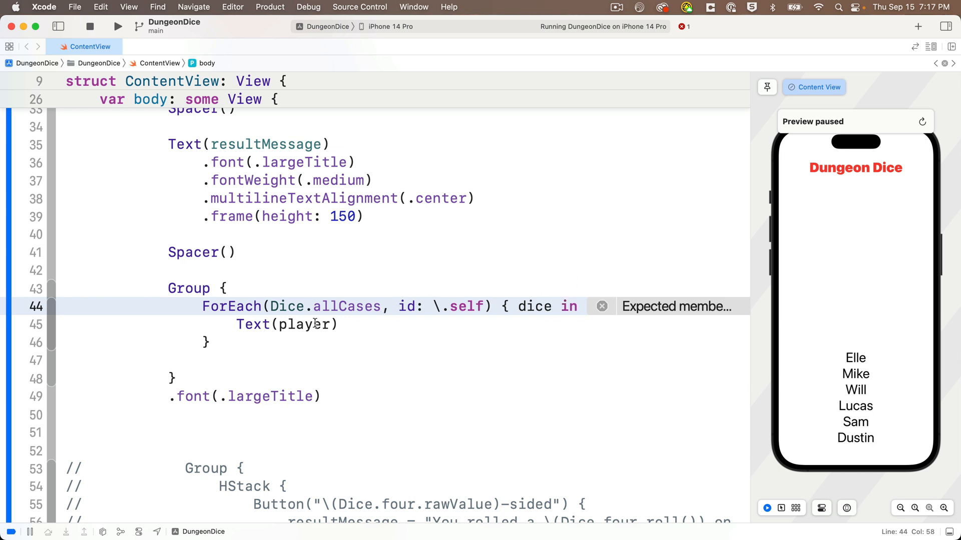
{"action": "double_click", "coordinate": [305, 324]}
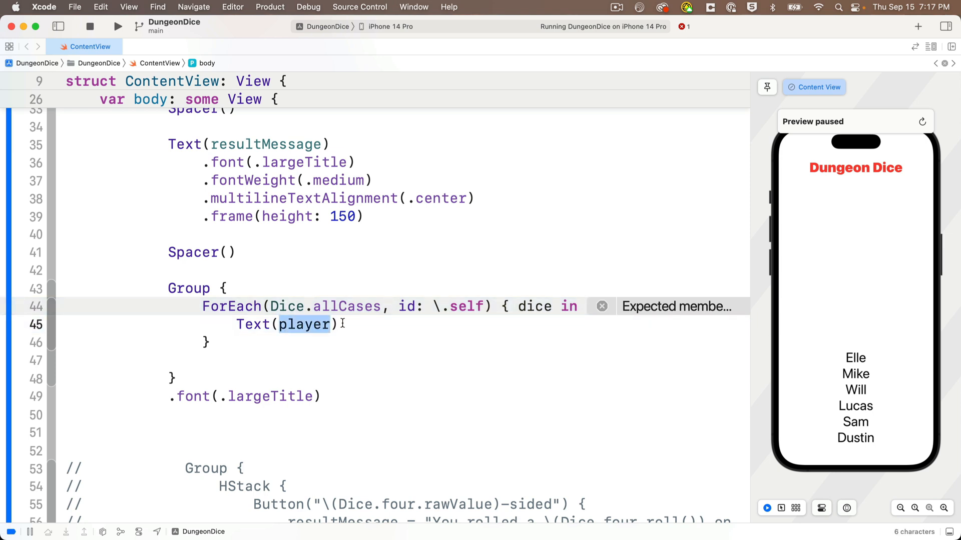
{"action": "type", "text": "dice"}
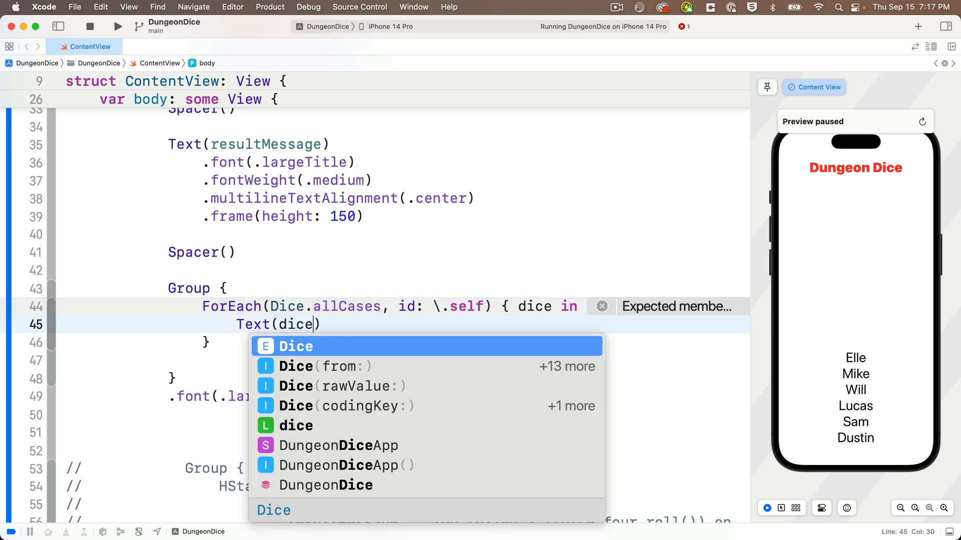
{"action": "type", "text": "."}
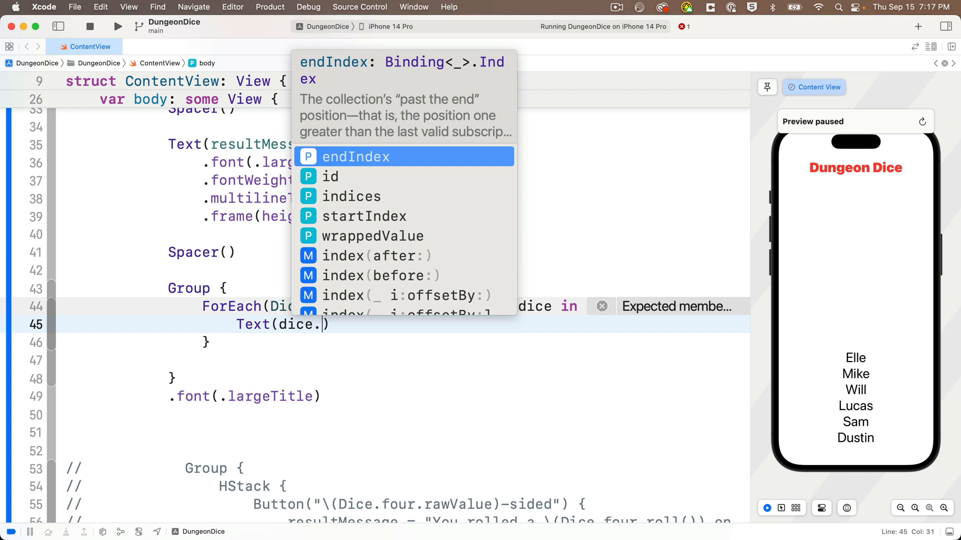
{"action": "type", "text": "r"}
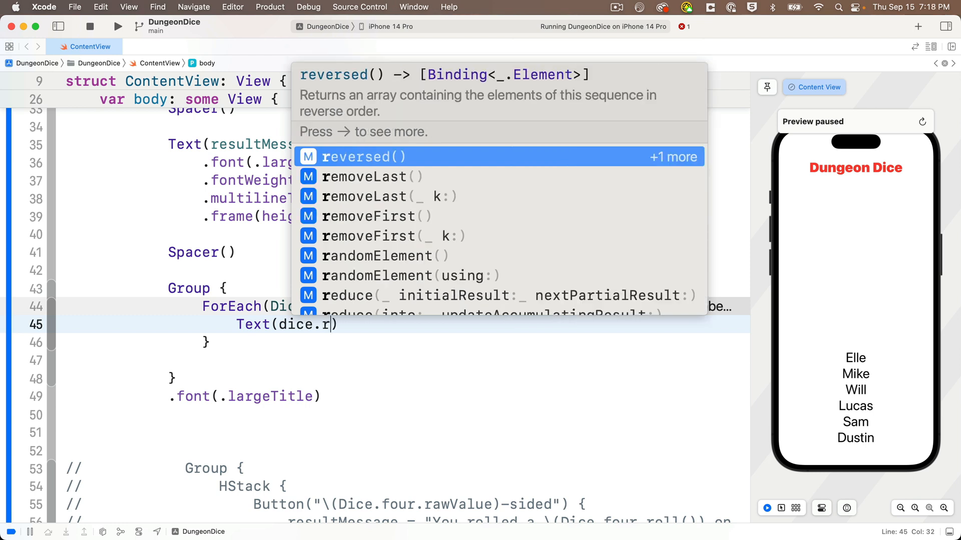
{"action": "type", "text": "awValue"}
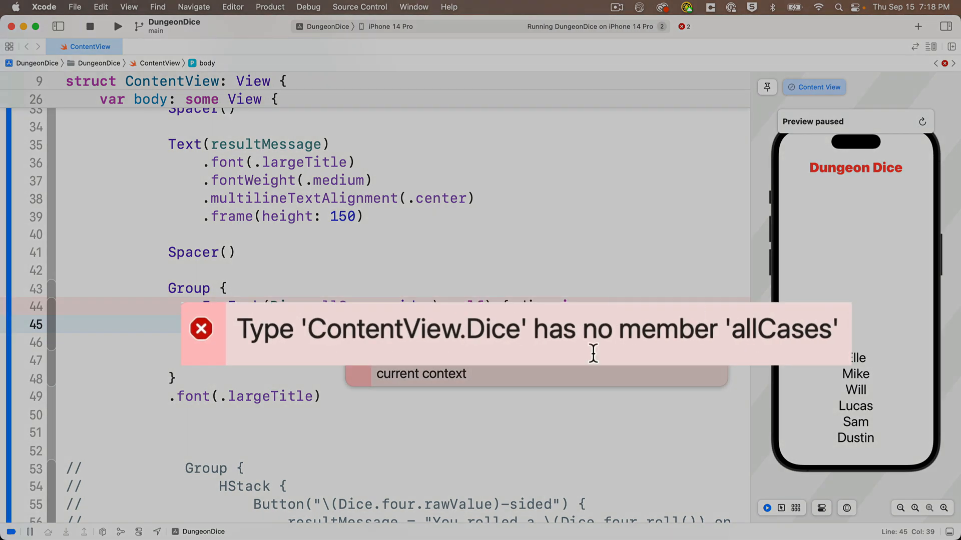
{"action": "mouse_move", "coordinate": [500, 372]}
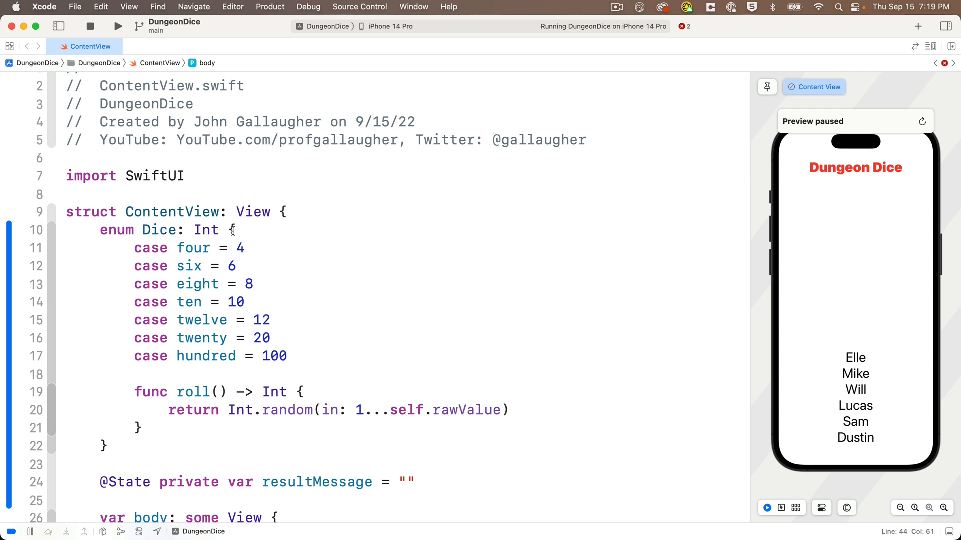
Add CaseIterable conformance to the Dice enum after Int so allCases exists
{"action": "type", "text": ", c"}
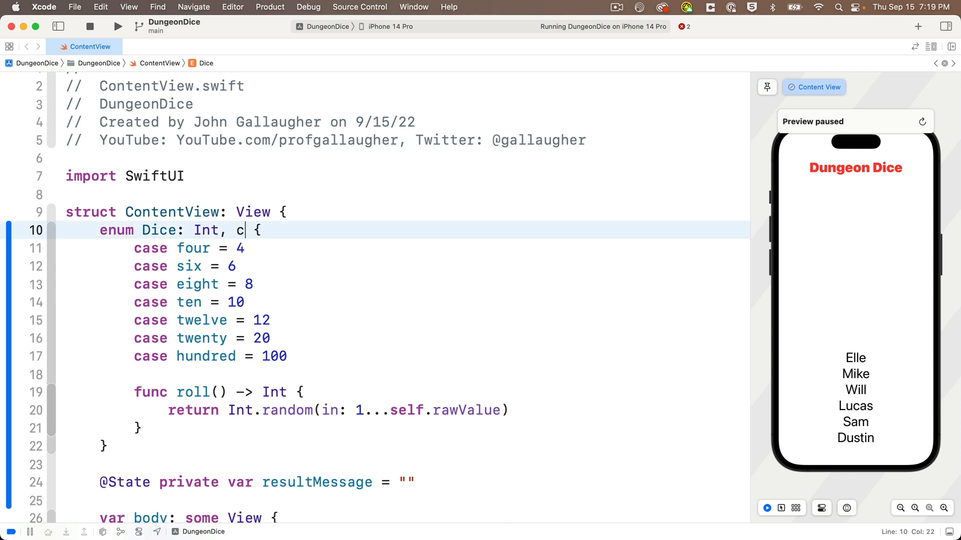
{"action": "type", "text": "aseIterable"}
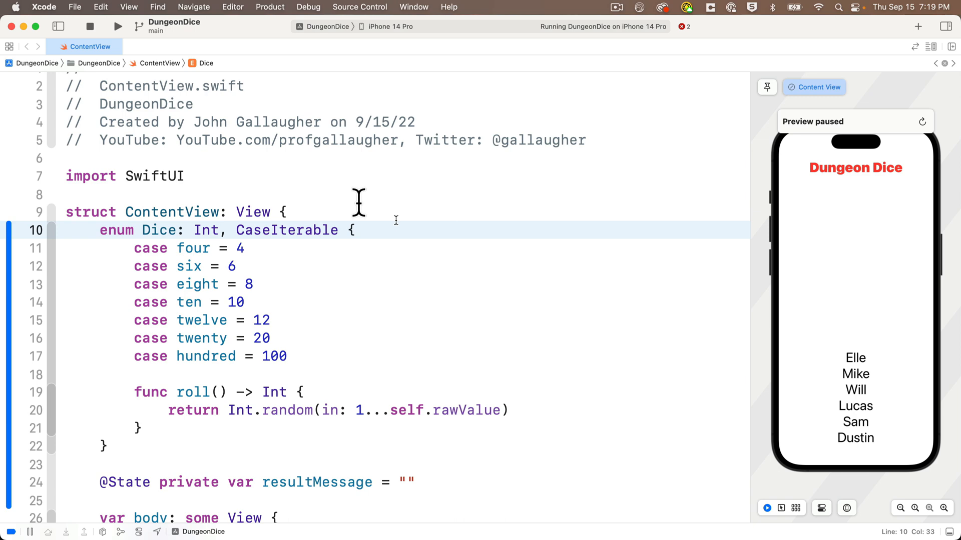
Make the loop body Text("\(dice.rawValue)") so the preview lists 4 through 100
{"action": "scroll", "scroll_direction": "down", "scroll_amount": 3}
{"action": "type", "text": "Text(\"\\"}
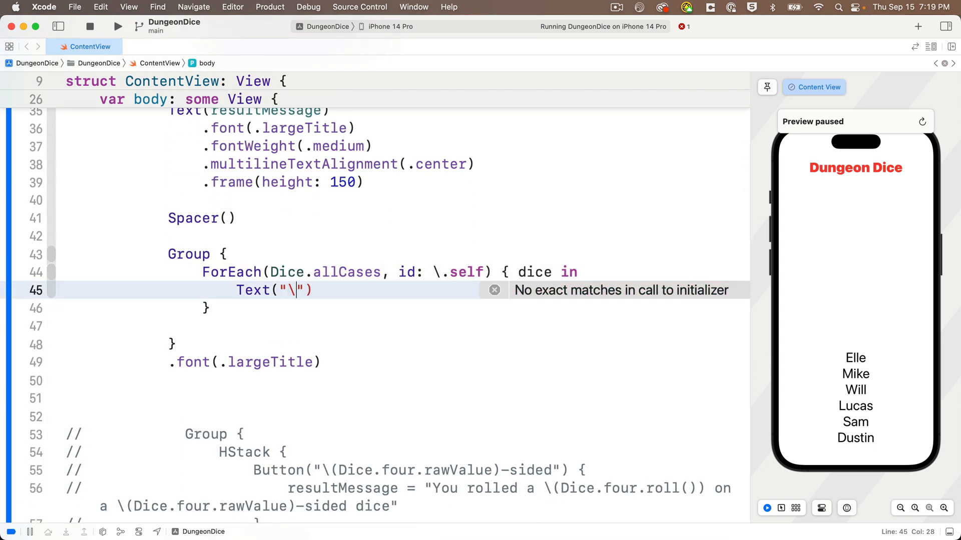
{"action": "type", "text": "(dice.rawValue)"}
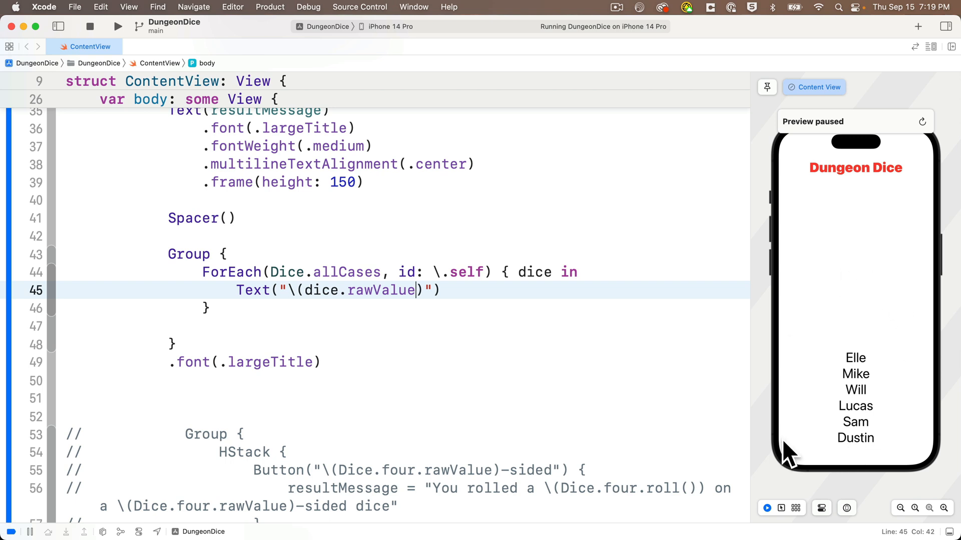
{"action": "mouse_move", "coordinate": [877, 396]}
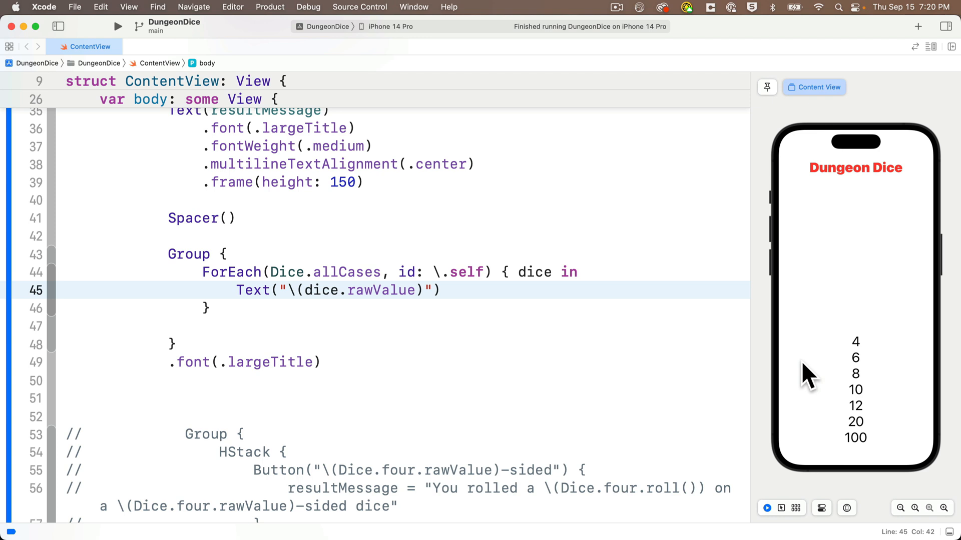
Paste the Button into the ForEach and replace Dice.four with the loop variable dice
{"action": "double_click", "coordinate": [380, 290]}
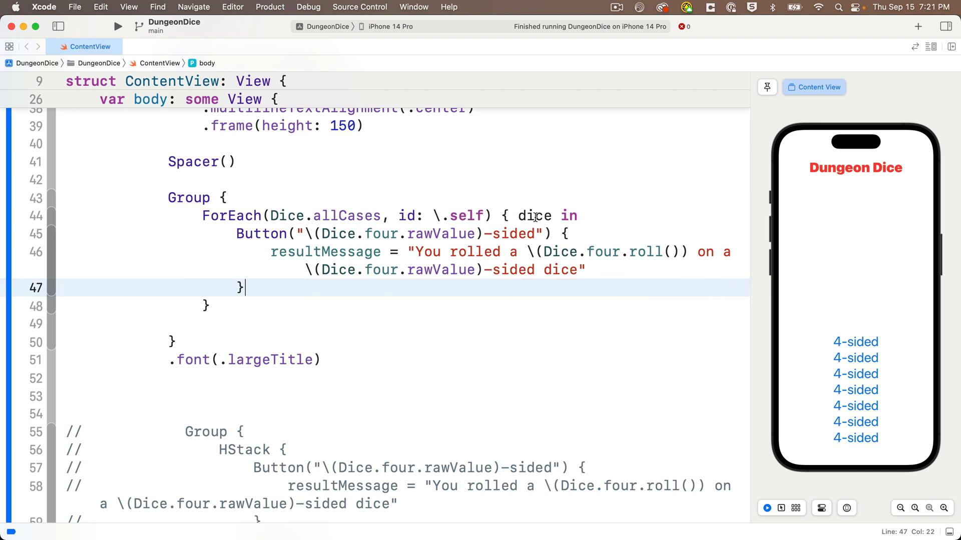
{"action": "double_click", "coordinate": [533, 217]}
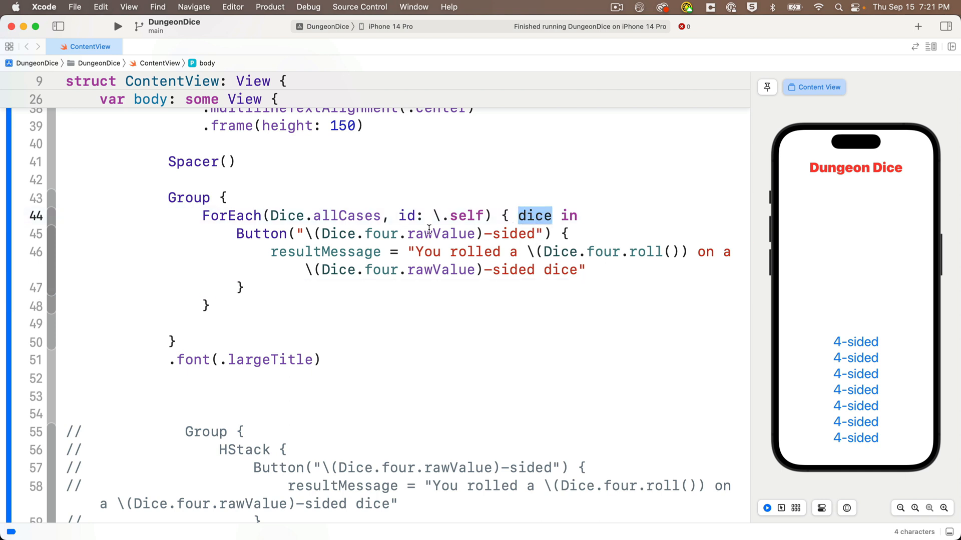
{"action": "left_click", "coordinate": [336, 233]}
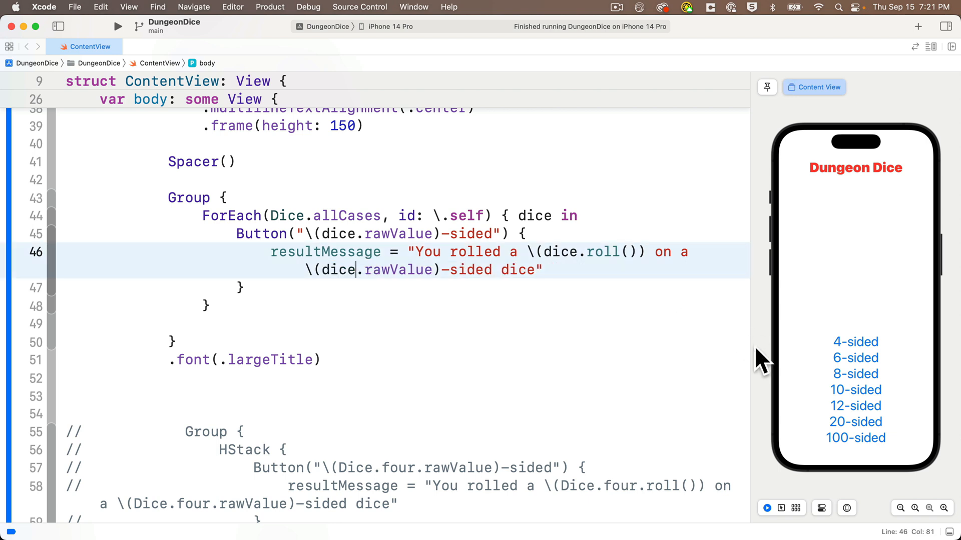
{"action": "mouse_move", "coordinate": [769, 367]}
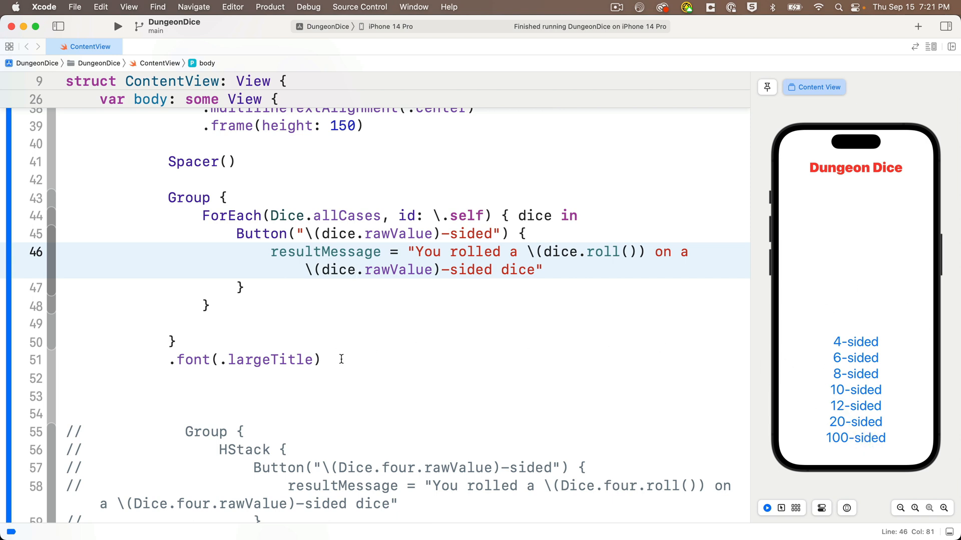
Style the dice buttons with .borderedProminent and red tint, and delete the old commented-out code
{"action": "scroll", "scroll_direction": "down", "scroll_amount": 3}
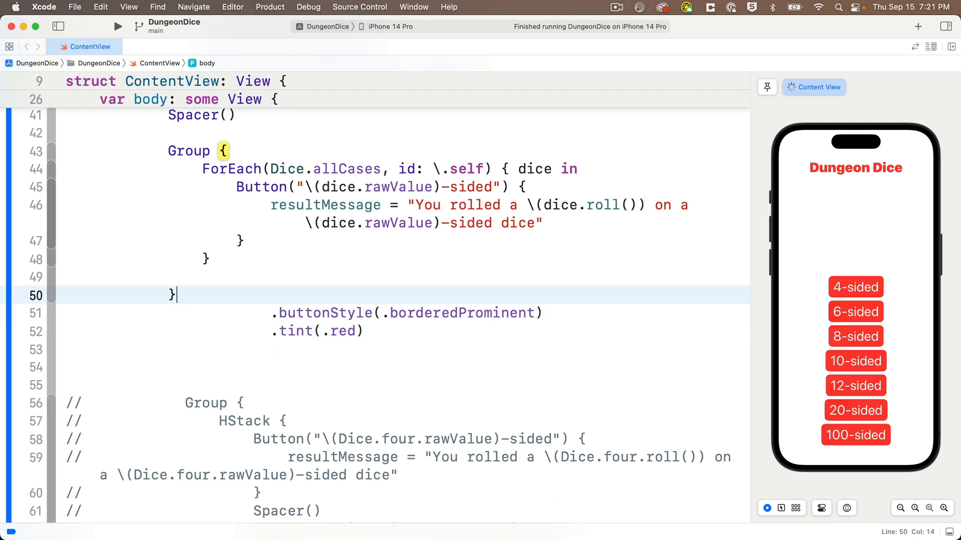
{"action": "scroll", "scroll_direction": "down", "scroll_amount": 3}
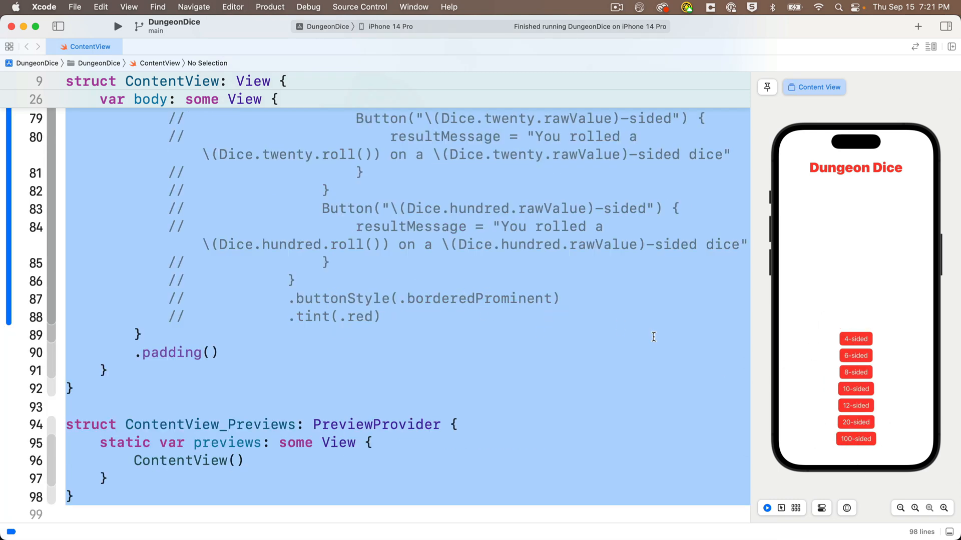
{"action": "mouse_move", "coordinate": [865, 360]}
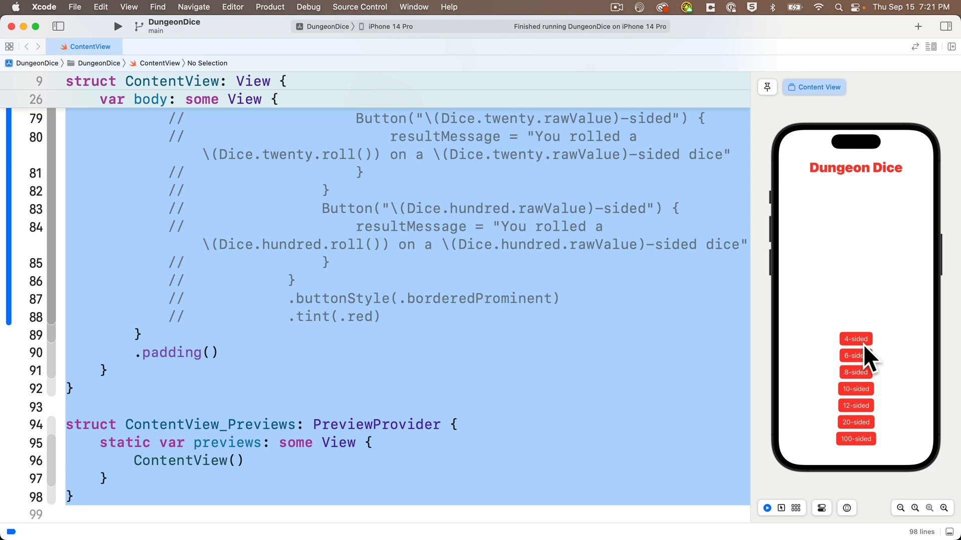
Roll the 6-, 10-, 20- and 100-sided dice in the preview to check results like 13 on a 20-sided
{"action": "left_click", "coordinate": [856, 356]}
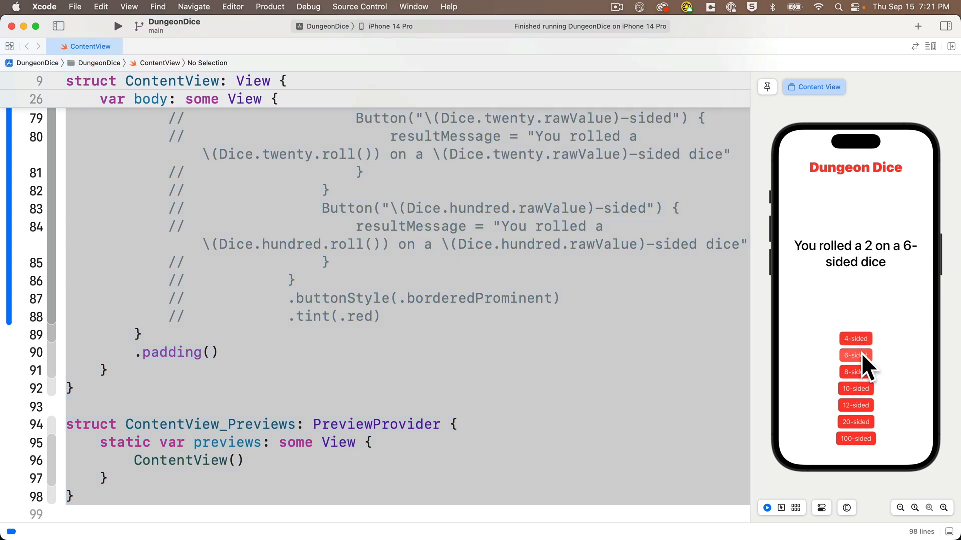
{"action": "left_click", "coordinate": [854, 388]}
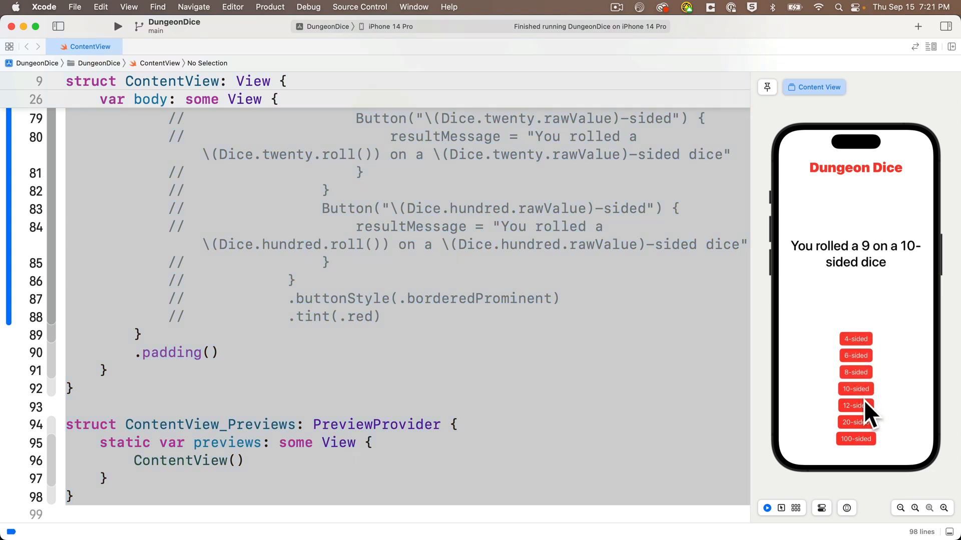
{"action": "left_click", "coordinate": [855, 422]}
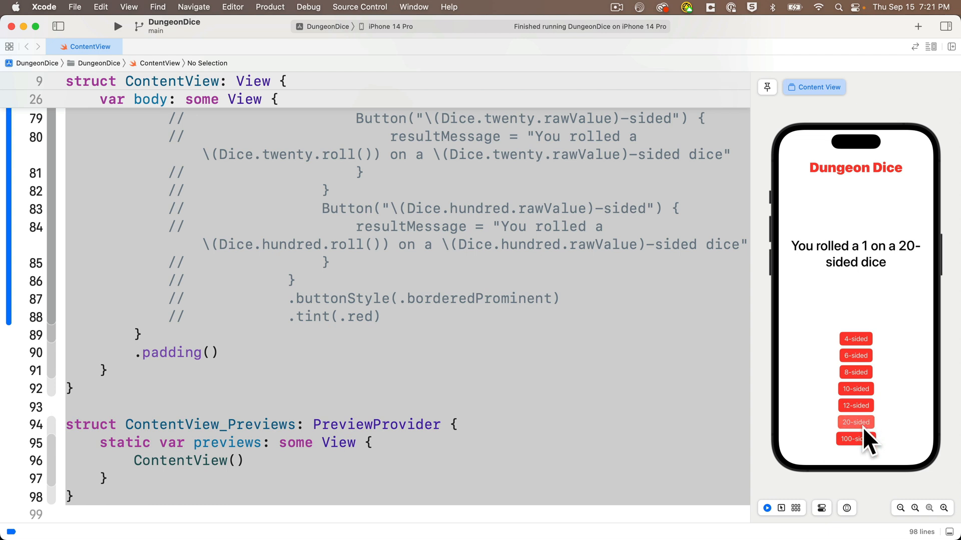
{"action": "left_click", "coordinate": [855, 421]}
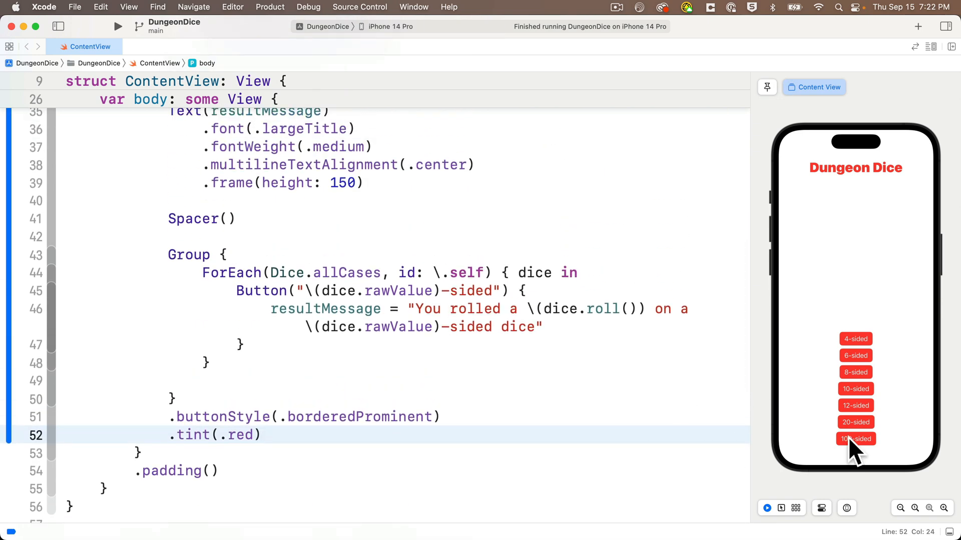
{"action": "left_click", "coordinate": [856, 422]}
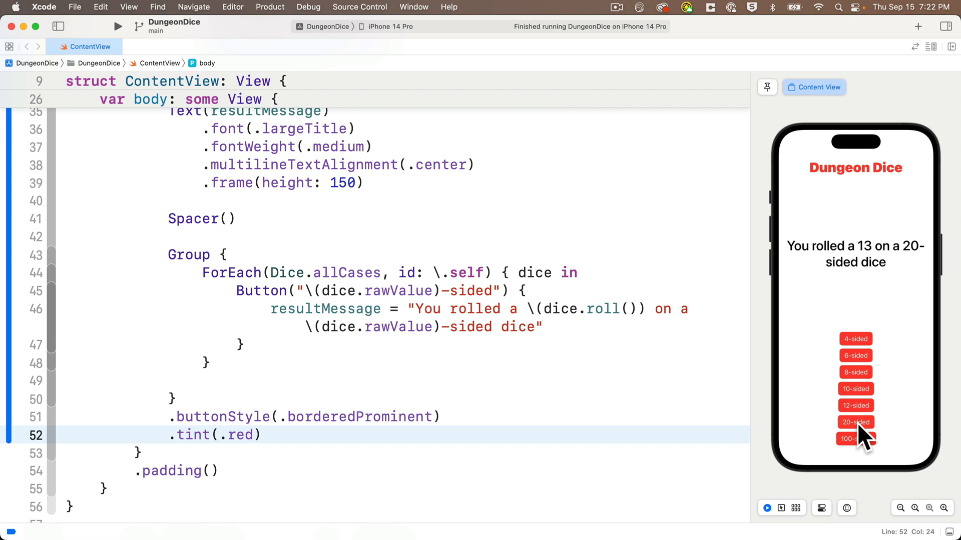